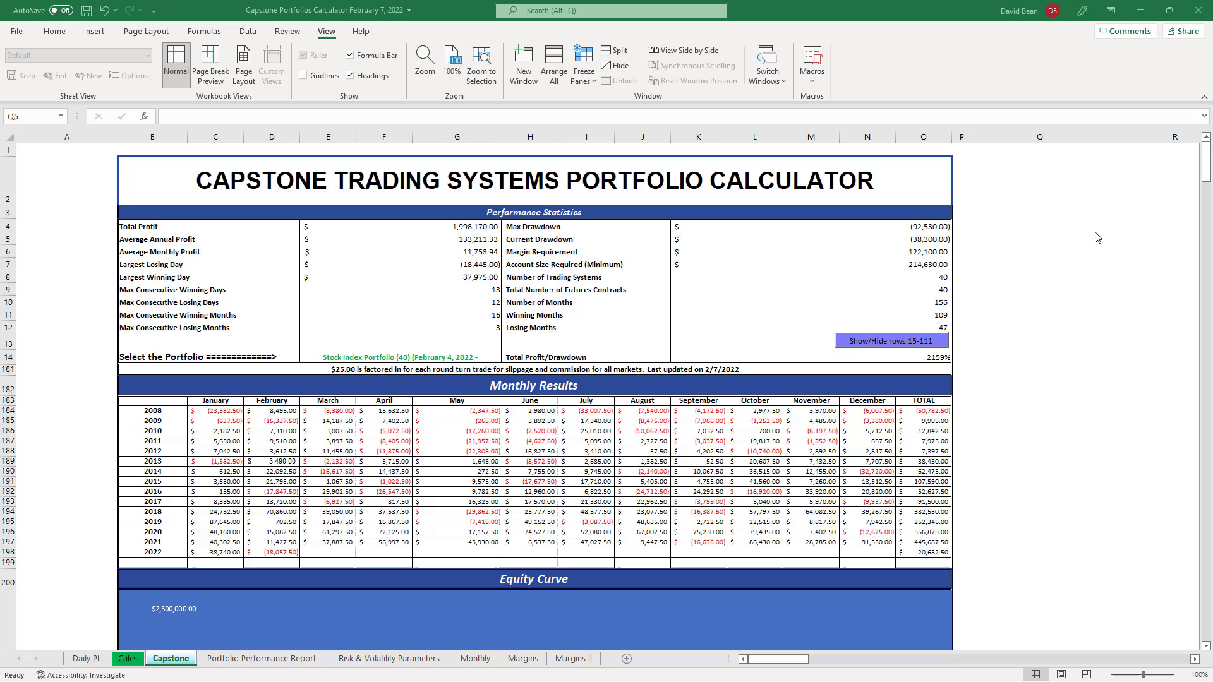
Inspect the portfolio selection, the 2020 yearly total formula and the current drawdown formula
{"action": "left_click", "coordinate": [1038, 238]}
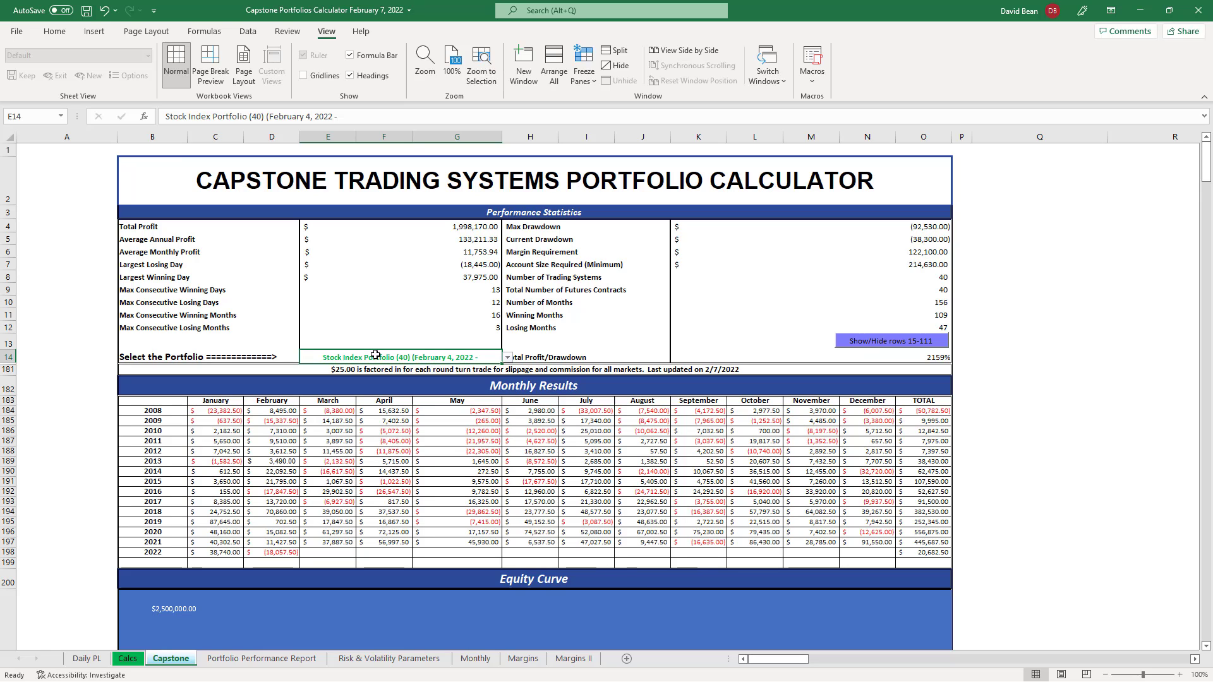
{"action": "mouse_move", "coordinate": [532, 321]}
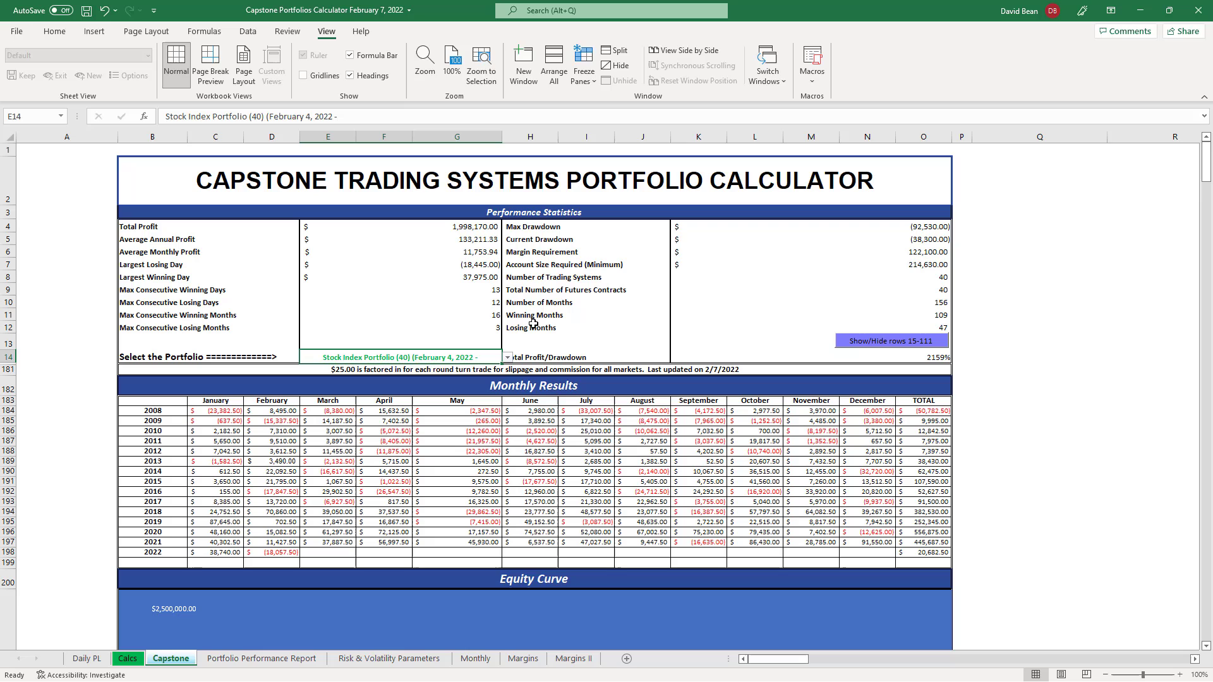
{"action": "left_click", "coordinate": [923, 532]}
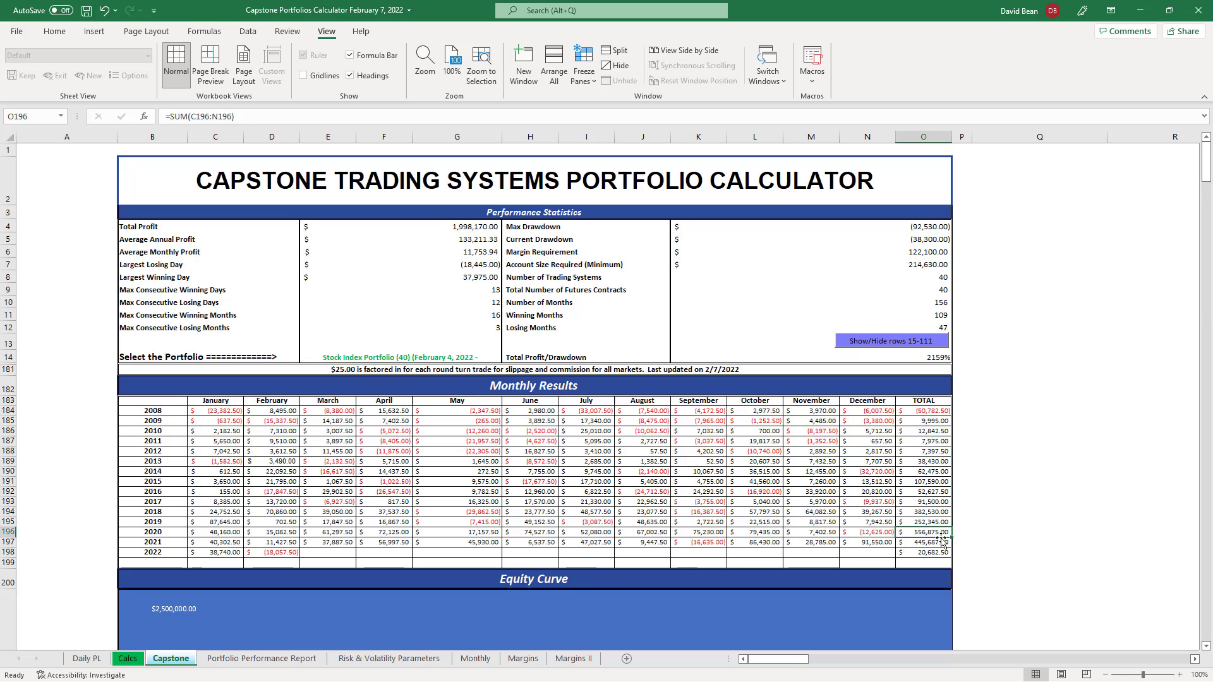
{"action": "mouse_move", "coordinate": [941, 367]}
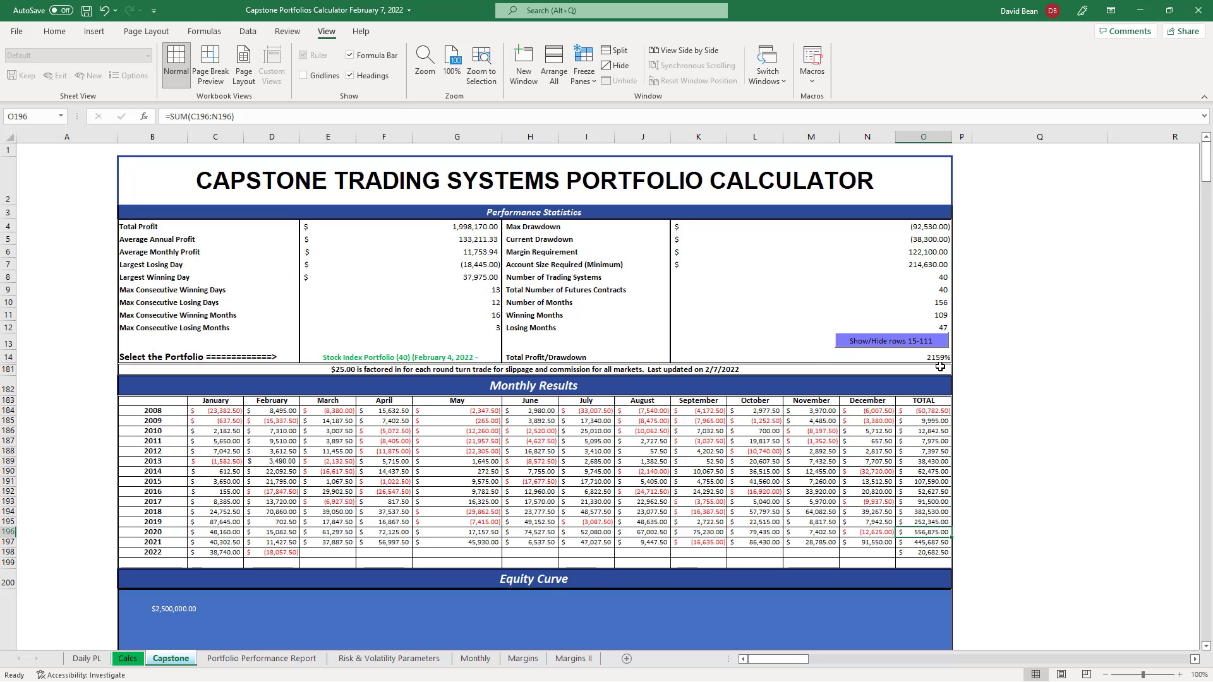
{"action": "left_click", "coordinate": [399, 356]}
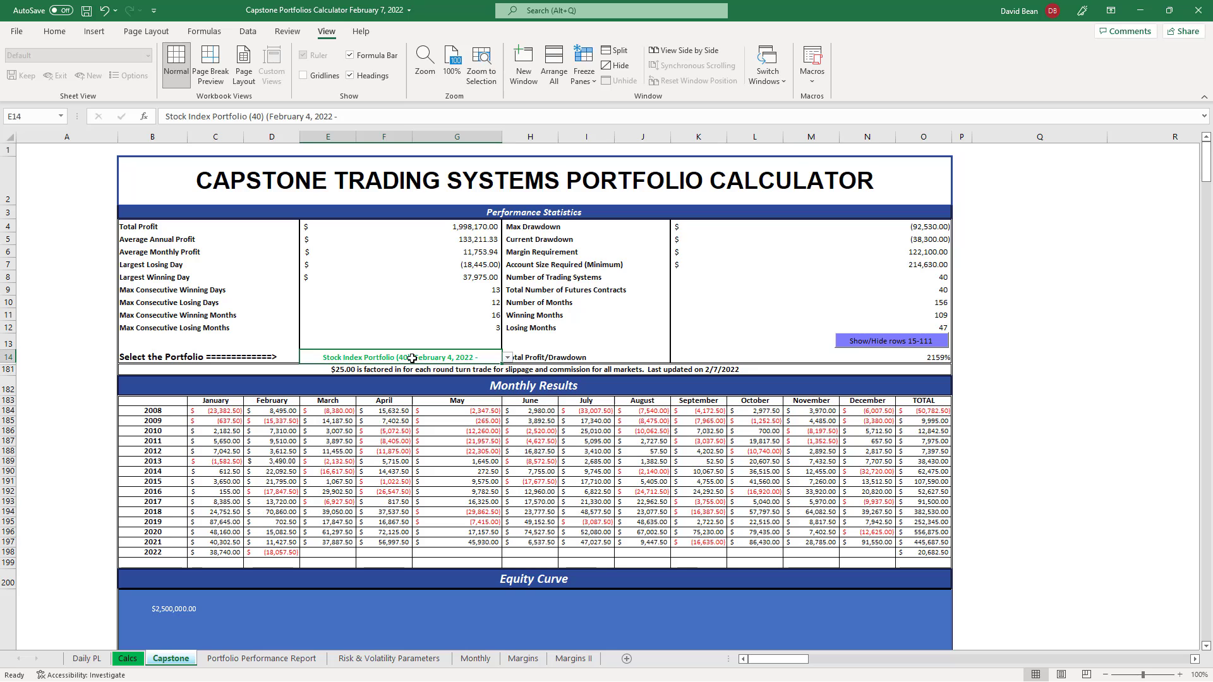
{"action": "mouse_move", "coordinate": [501, 351]}
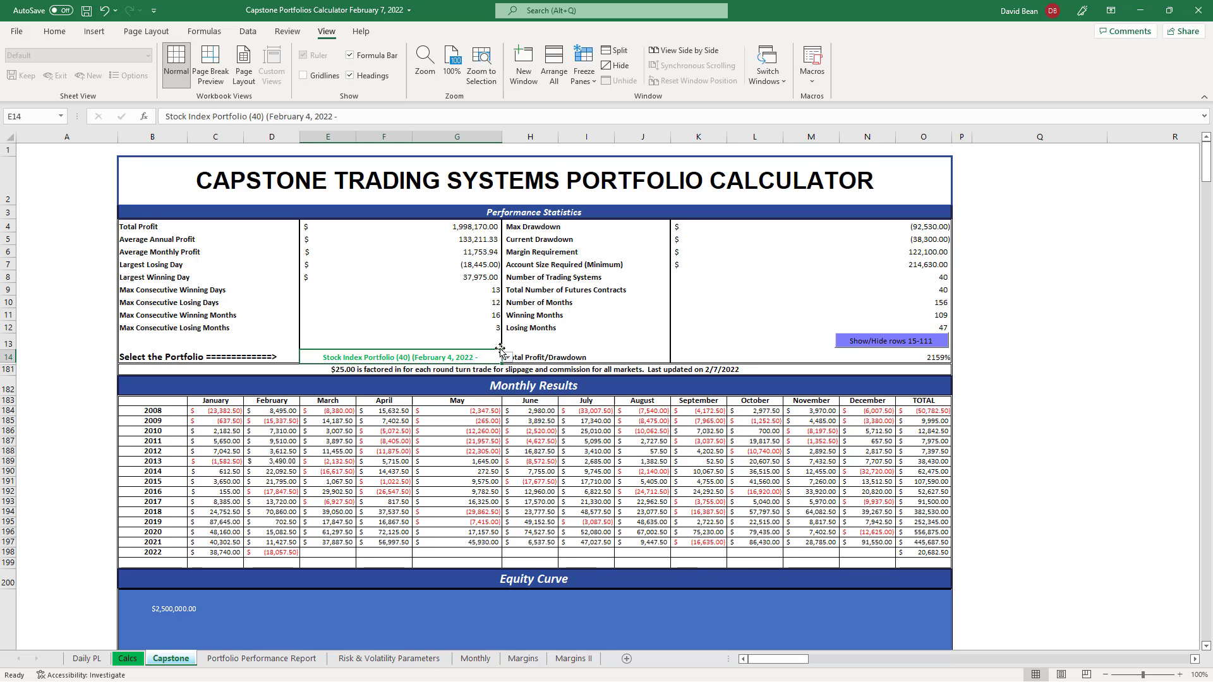
{"action": "left_click", "coordinate": [505, 357]}
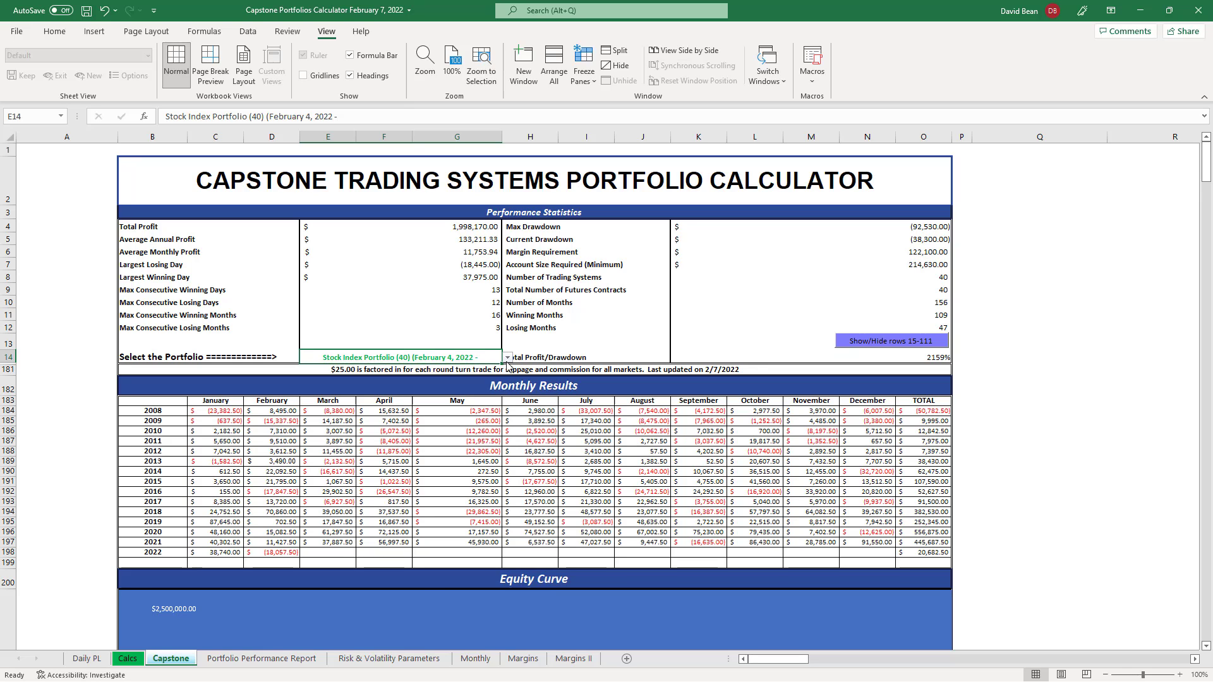
{"action": "left_click", "coordinate": [506, 357]}
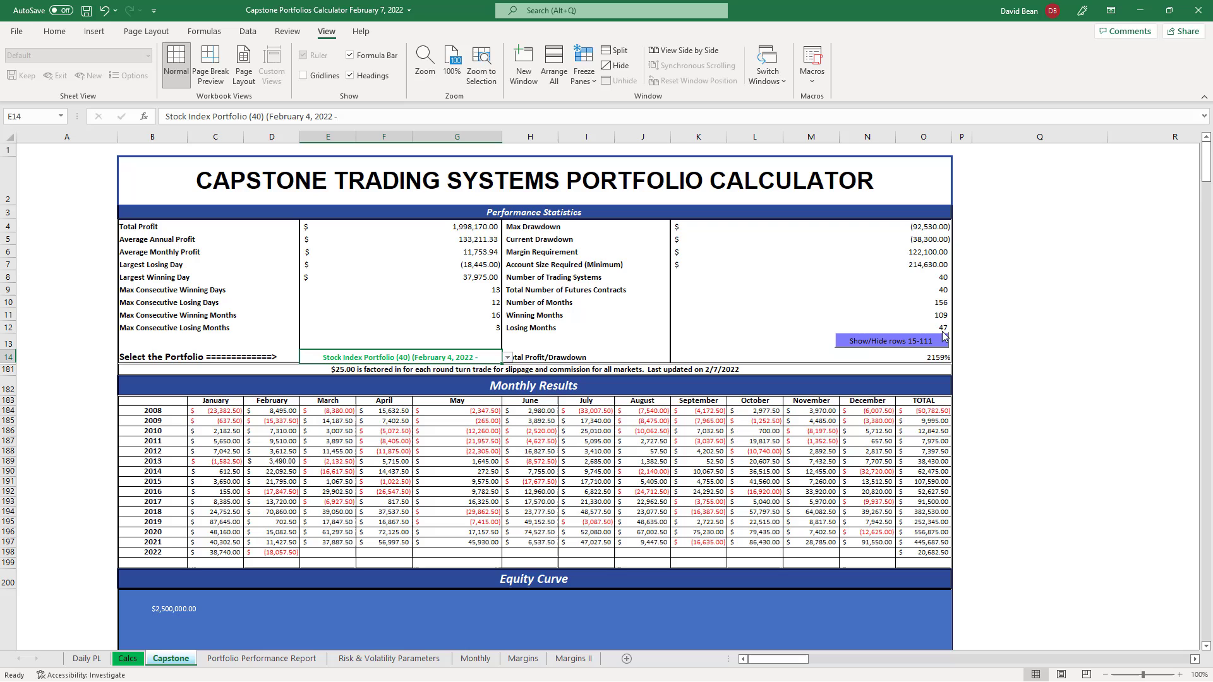
{"action": "left_click", "coordinate": [810, 226]}
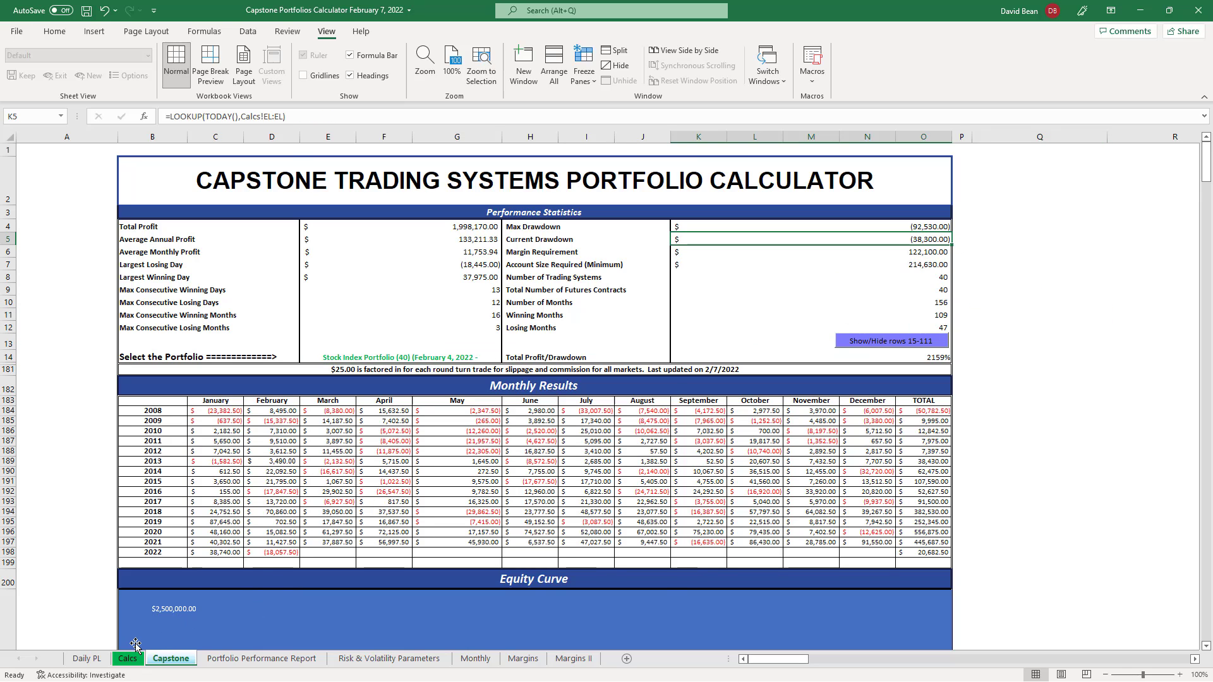
Scroll down the Capstone sheet to the Drawdown Curve chart
{"action": "scroll", "scroll_direction": "down", "scroll_amount": 3}
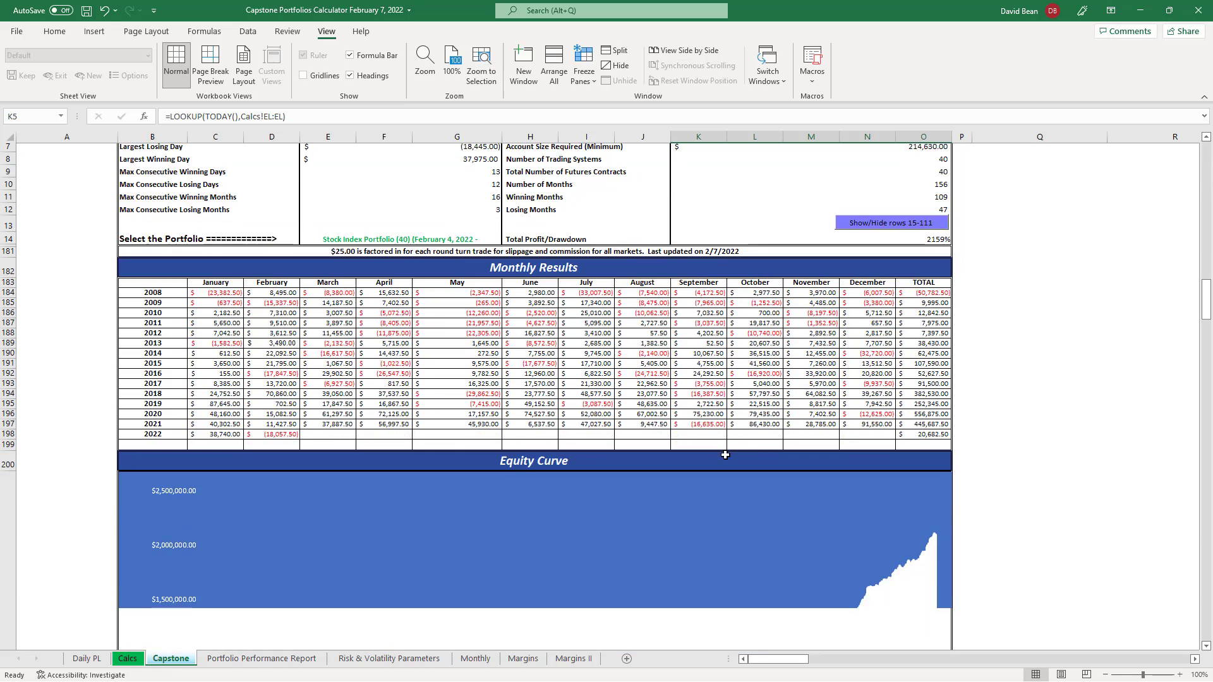
{"action": "scroll", "scroll_direction": "down", "scroll_amount": 3}
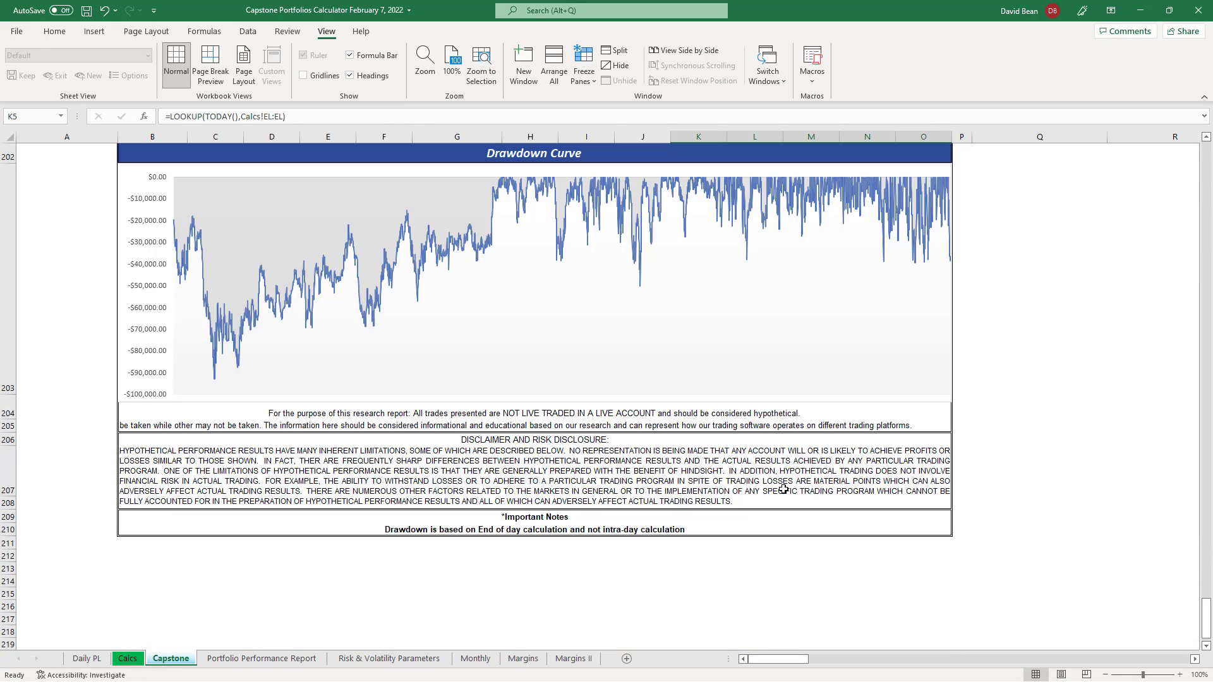
{"action": "mouse_move", "coordinate": [609, 293]}
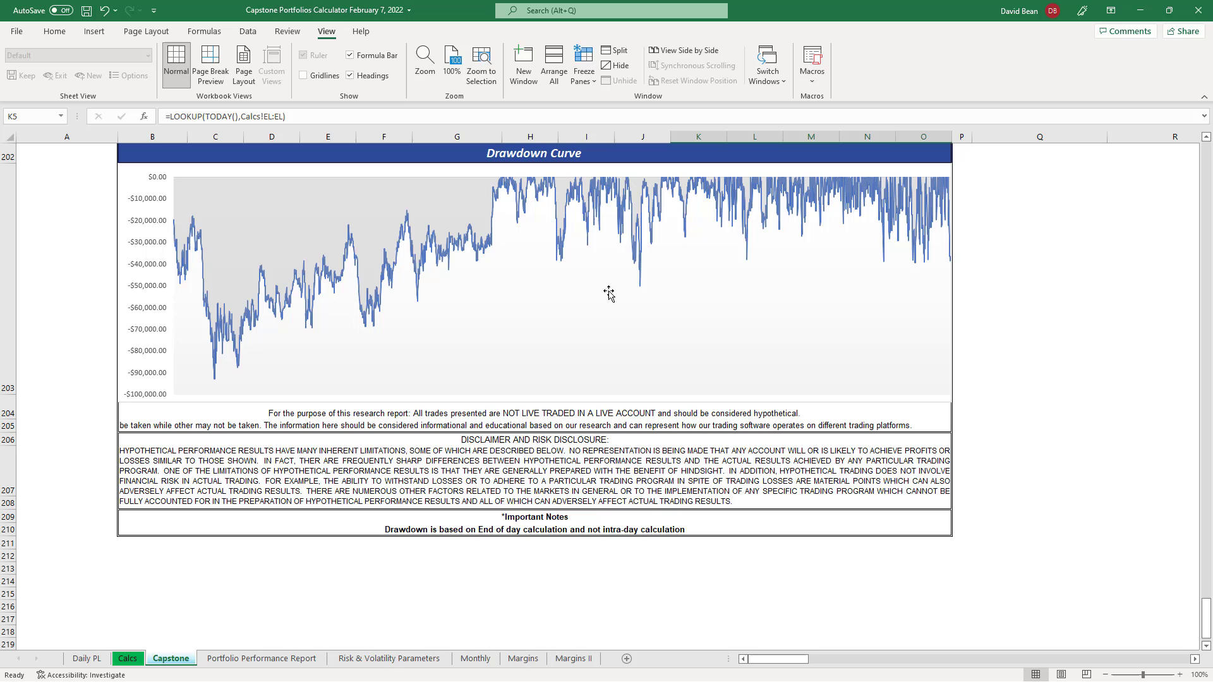
{"action": "mouse_move", "coordinate": [641, 294]}
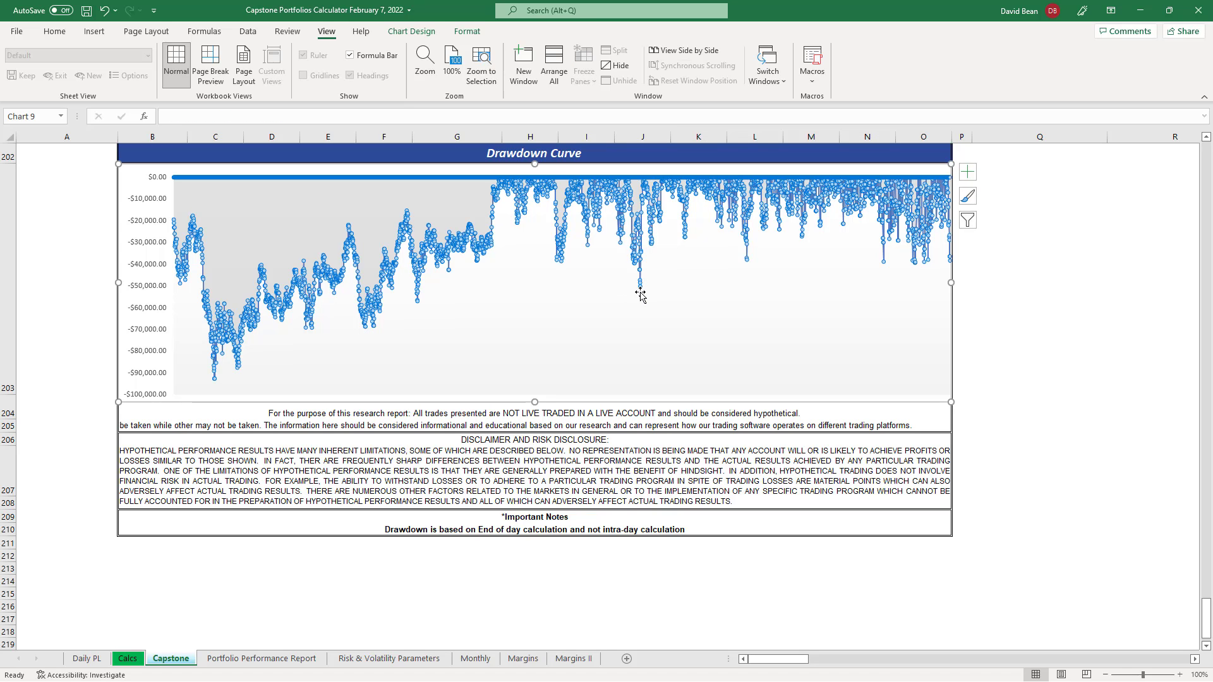
{"action": "mouse_move", "coordinate": [640, 296]}
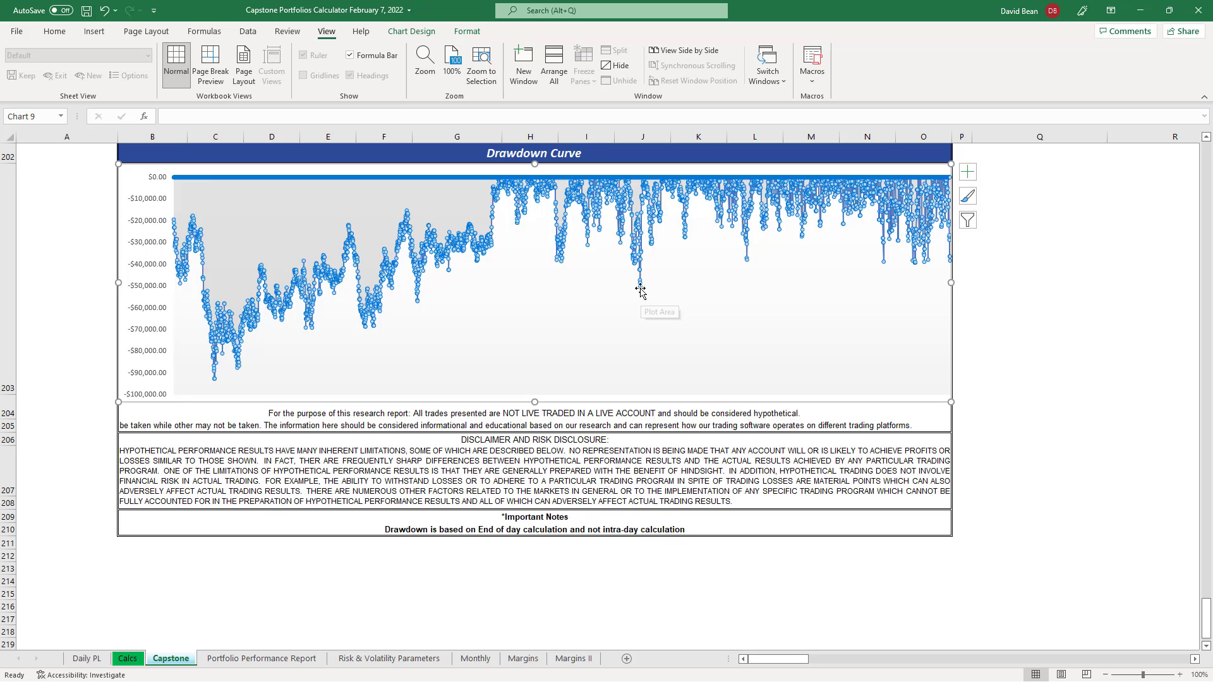
{"action": "mouse_move", "coordinate": [640, 290]}
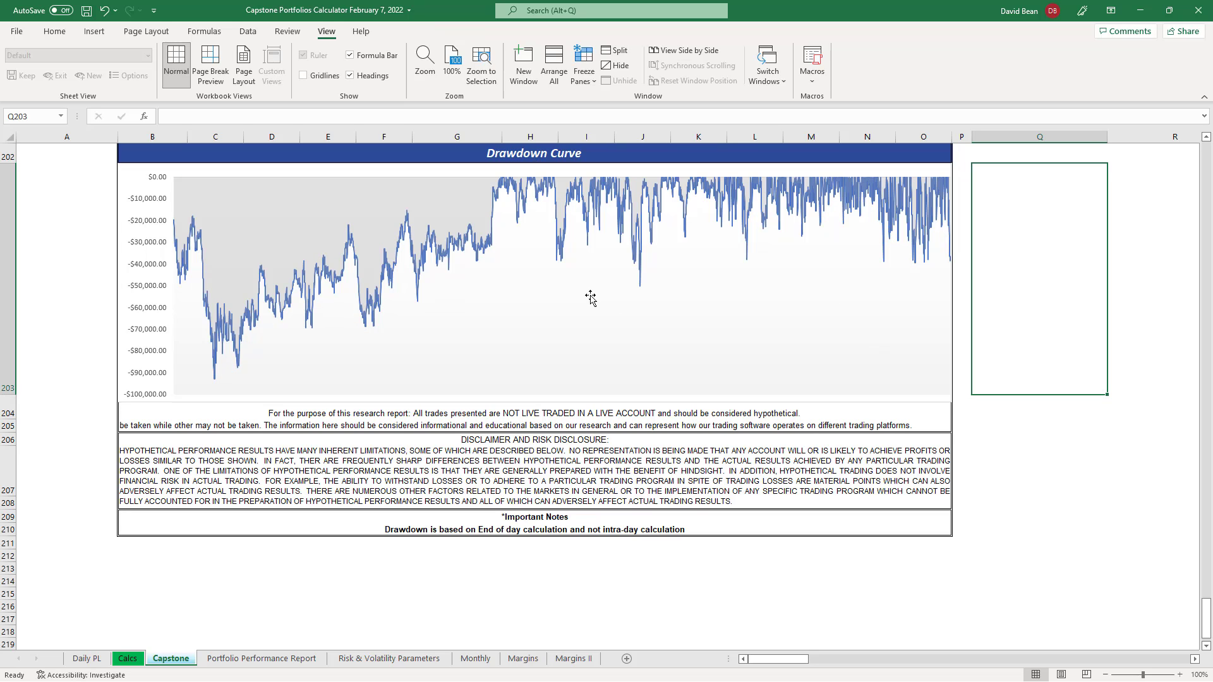
{"action": "mouse_move", "coordinate": [638, 296]}
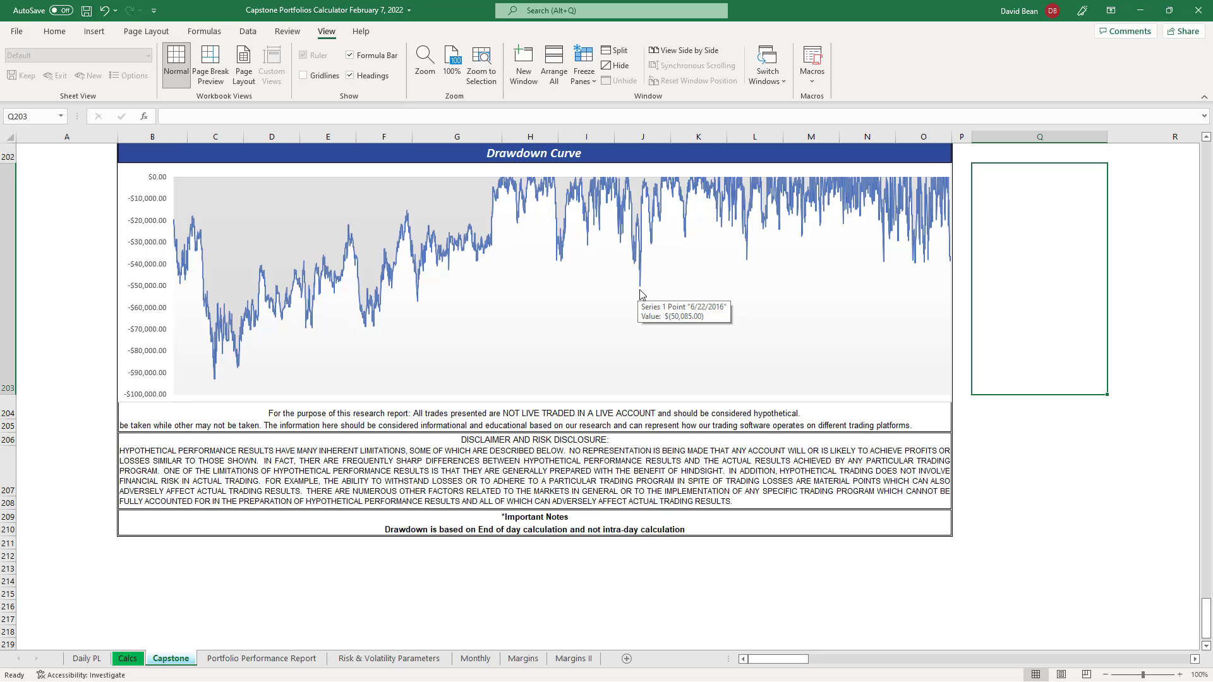
{"action": "mouse_move", "coordinate": [827, 261]}
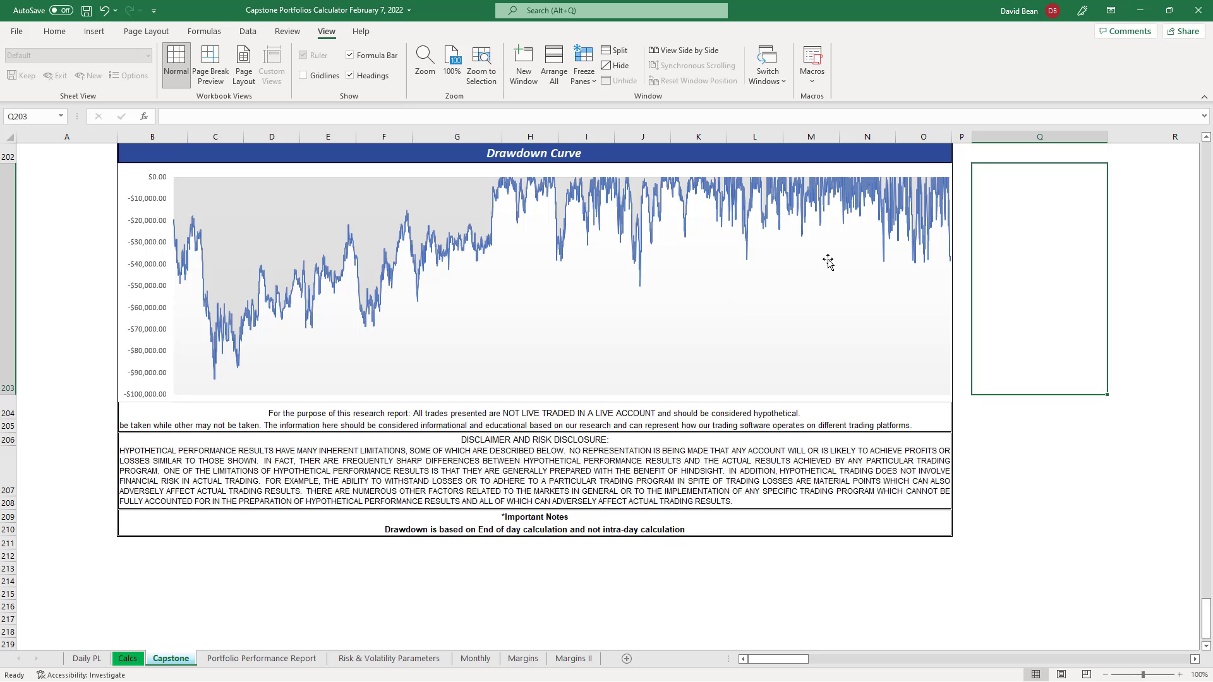
{"action": "mouse_move", "coordinate": [953, 258]}
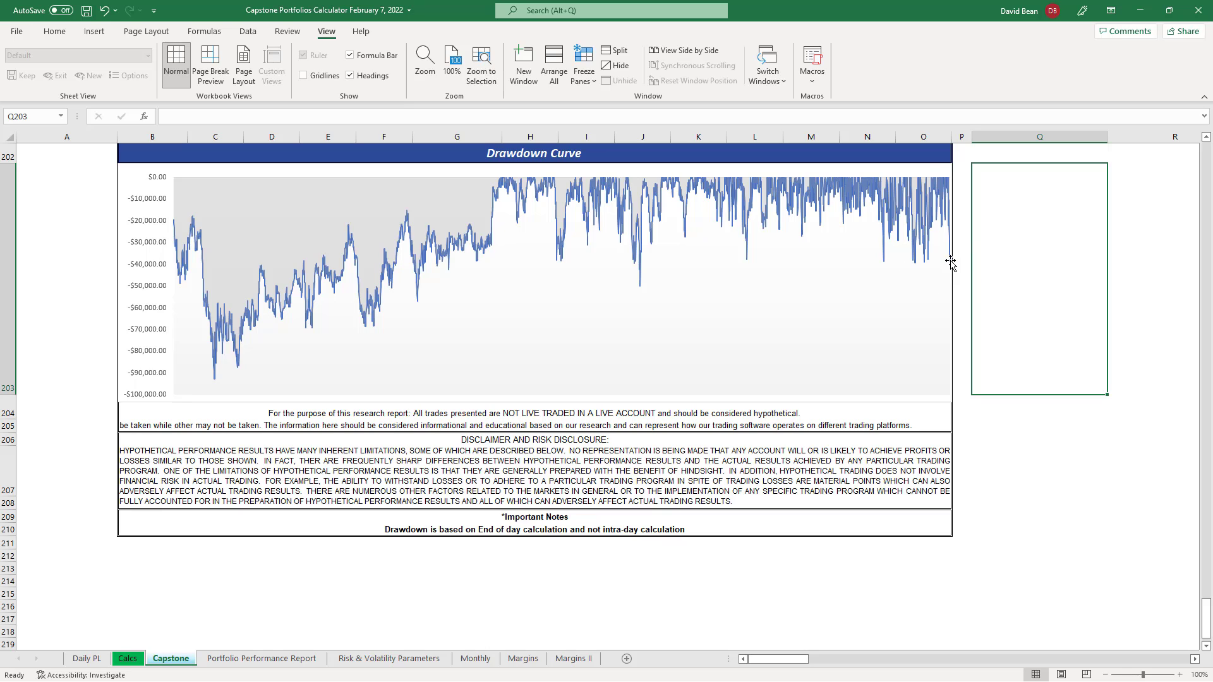
{"action": "mouse_move", "coordinate": [961, 261]}
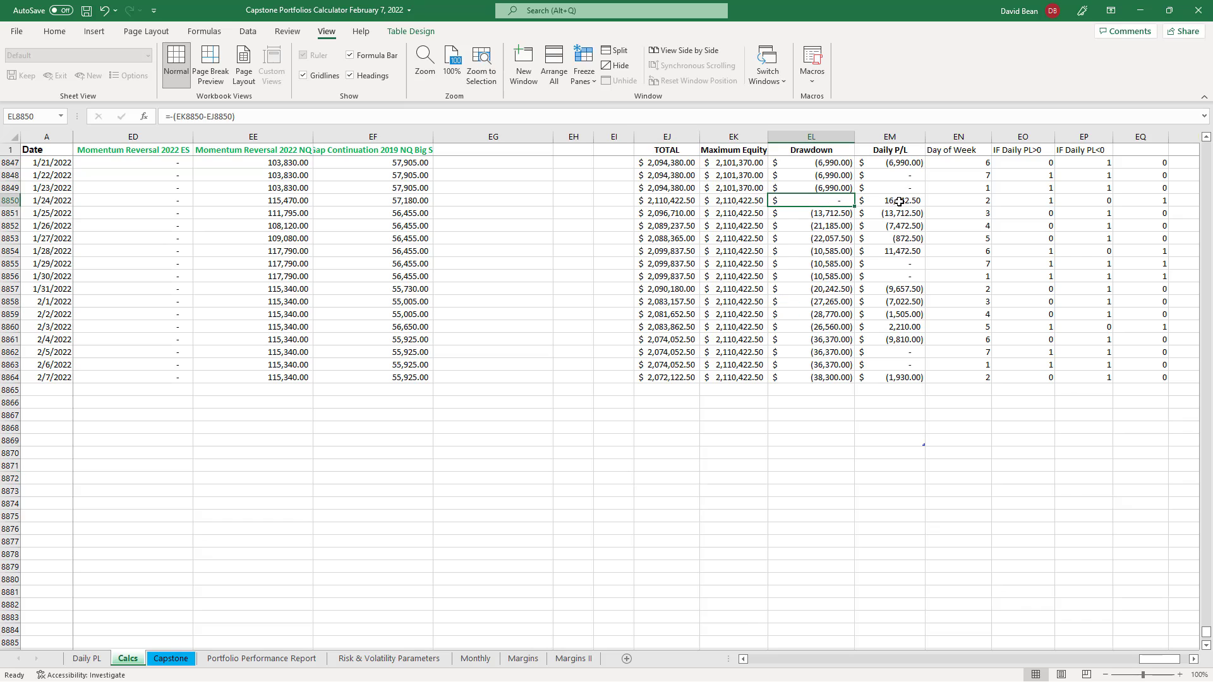
{"action": "left_click", "coordinate": [889, 200]}
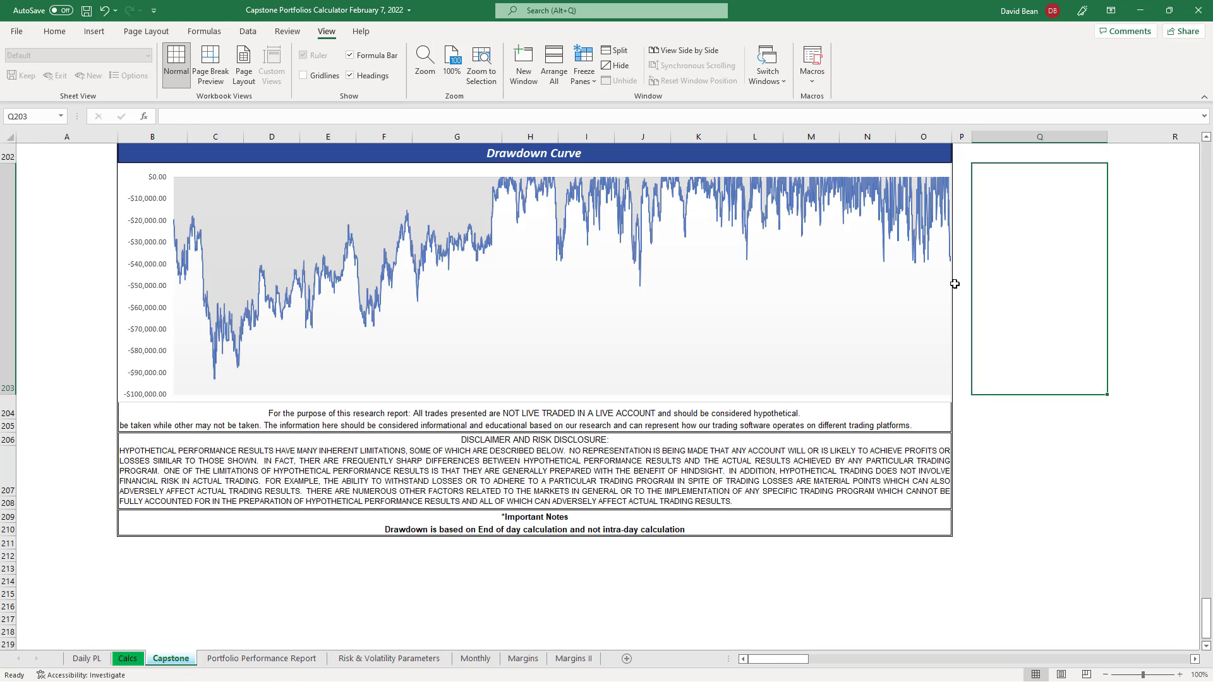
{"action": "mouse_move", "coordinate": [144, 592]}
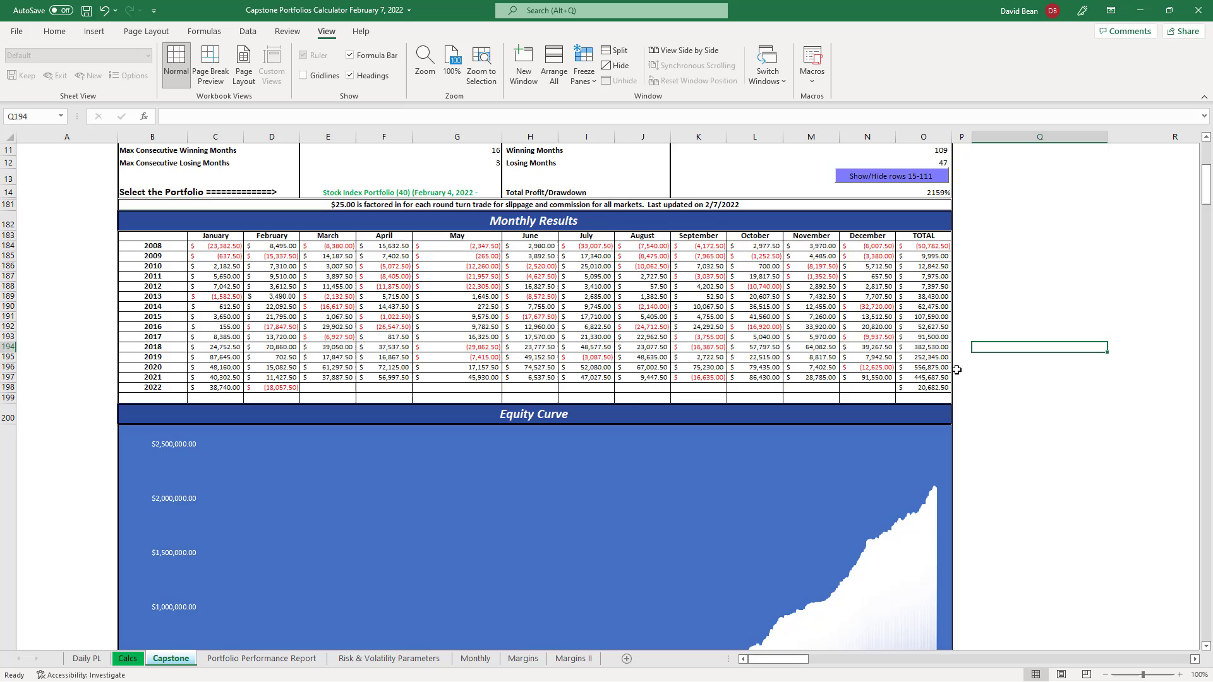
{"action": "mouse_move", "coordinate": [932, 368]}
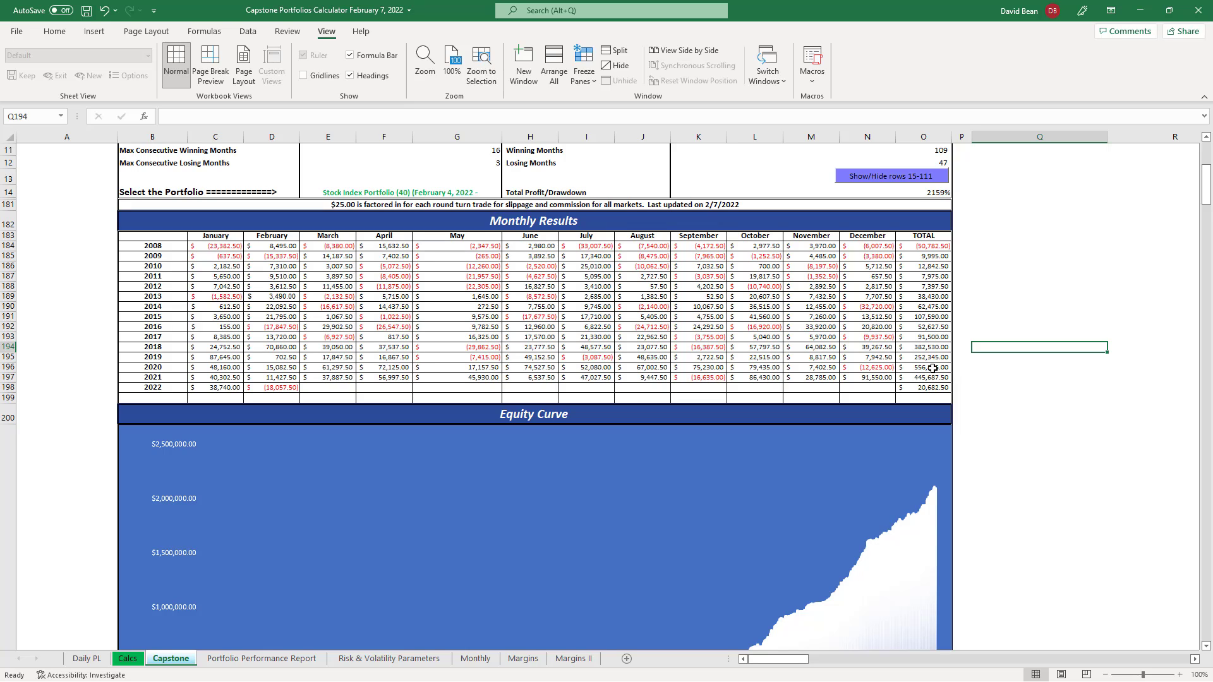
Review the 2020 yearly SUM formula and the January 2022 Monthly sheet reference in O196 and C198
{"action": "left_click", "coordinate": [922, 366]}
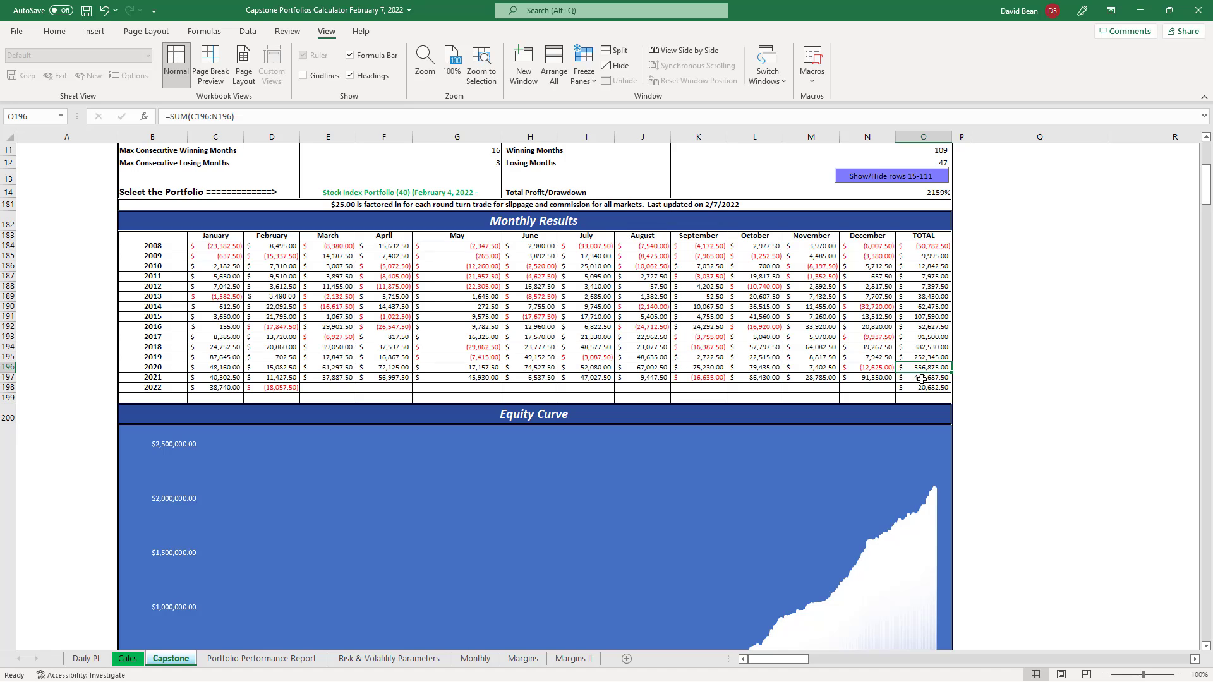
{"action": "left_click", "coordinate": [922, 378]}
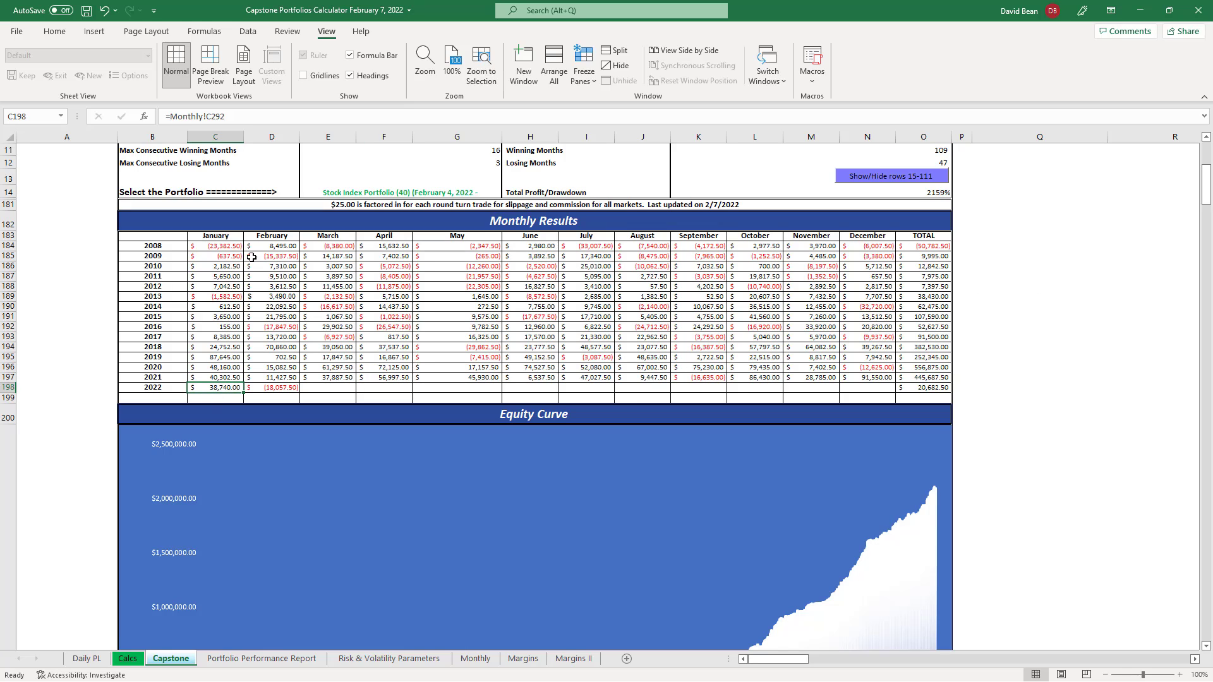
{"action": "mouse_move", "coordinate": [307, 324]}
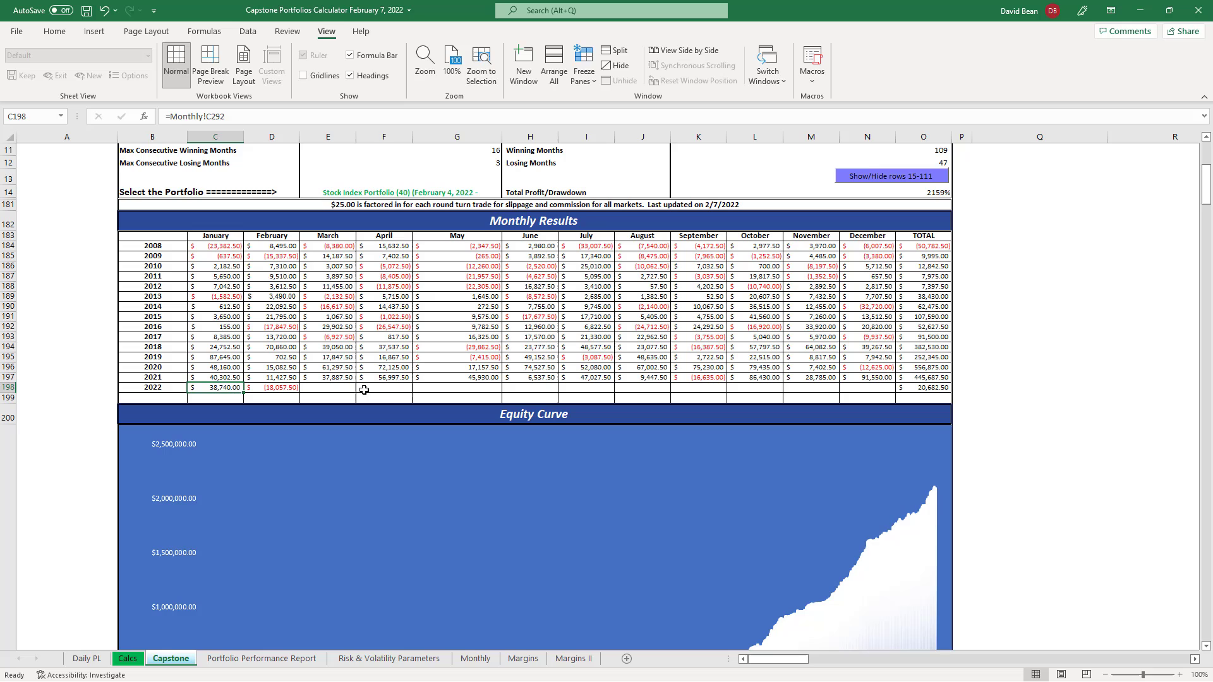
{"action": "left_click", "coordinate": [272, 387]}
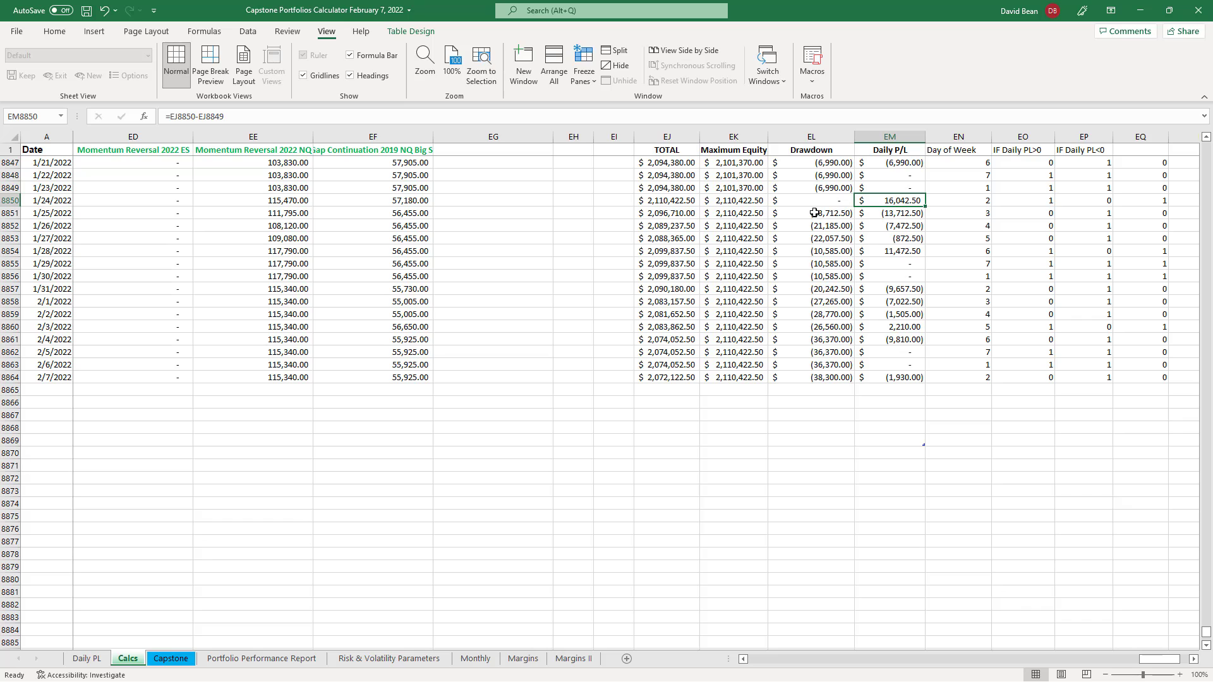
Inspect the Calcs sheet Drawdown and Daily P/L formulas for 1/24, 1/25 and 2/7/2022
{"action": "left_click", "coordinate": [811, 200]}
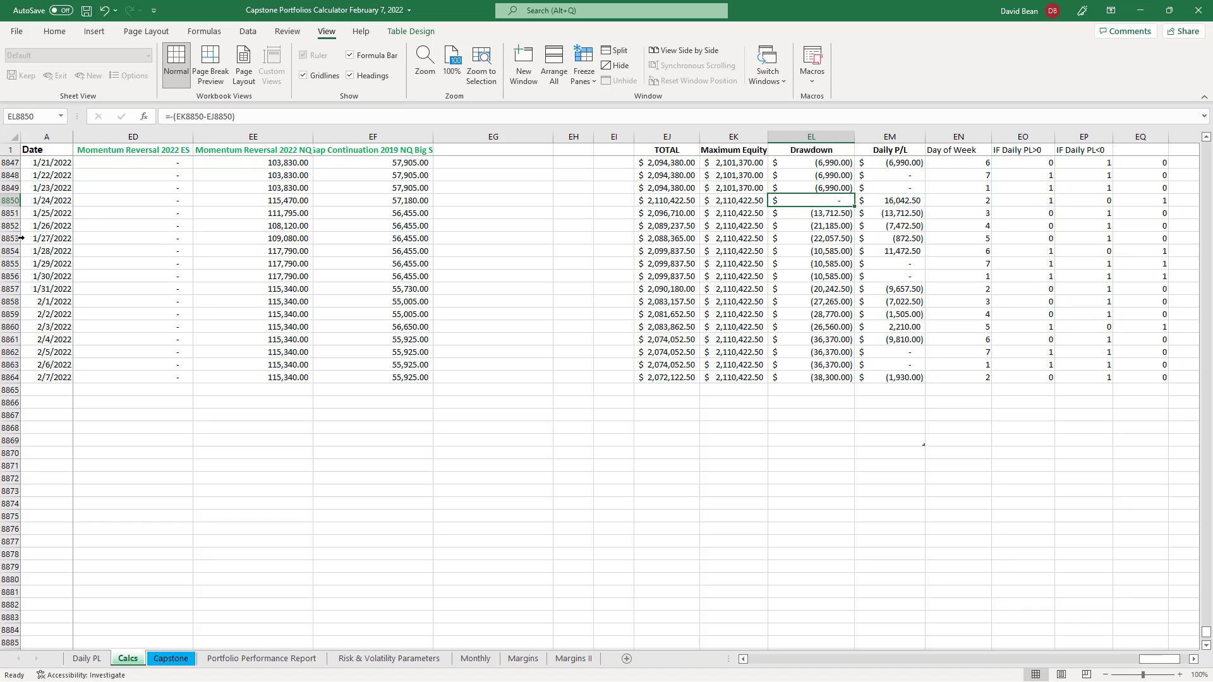
{"action": "left_click", "coordinate": [10, 213]}
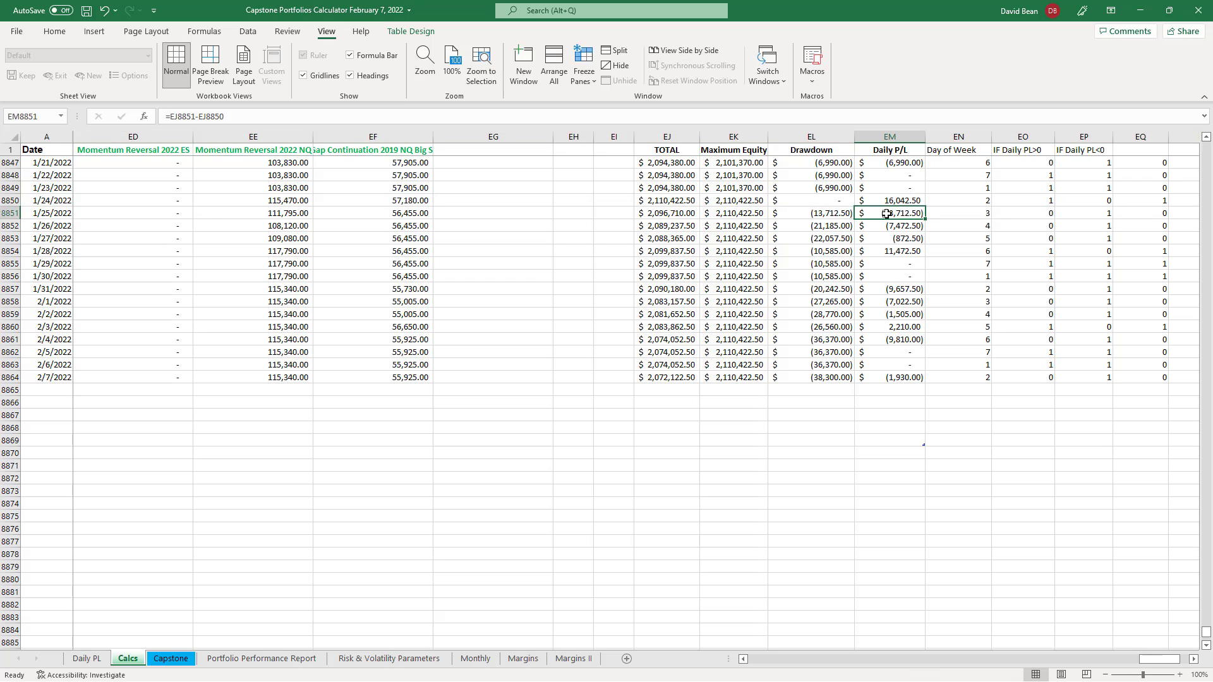
{"action": "left_click", "coordinate": [811, 213]}
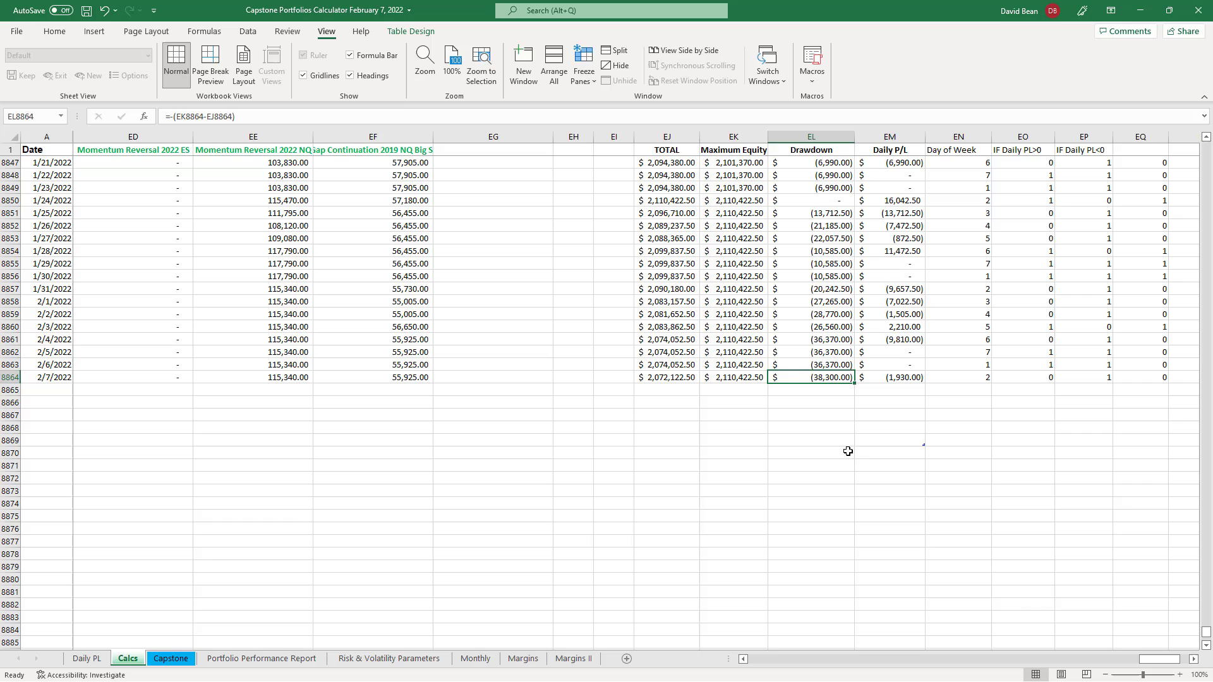
{"action": "mouse_move", "coordinate": [830, 396]}
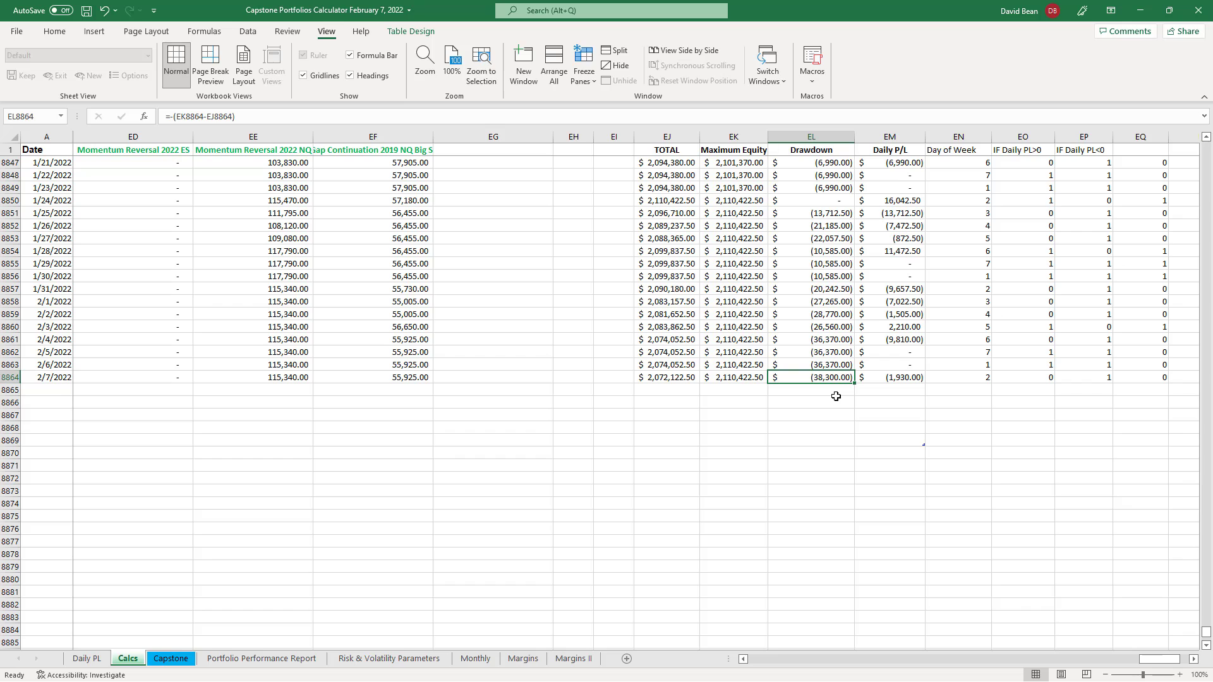
{"action": "mouse_move", "coordinate": [328, 564]}
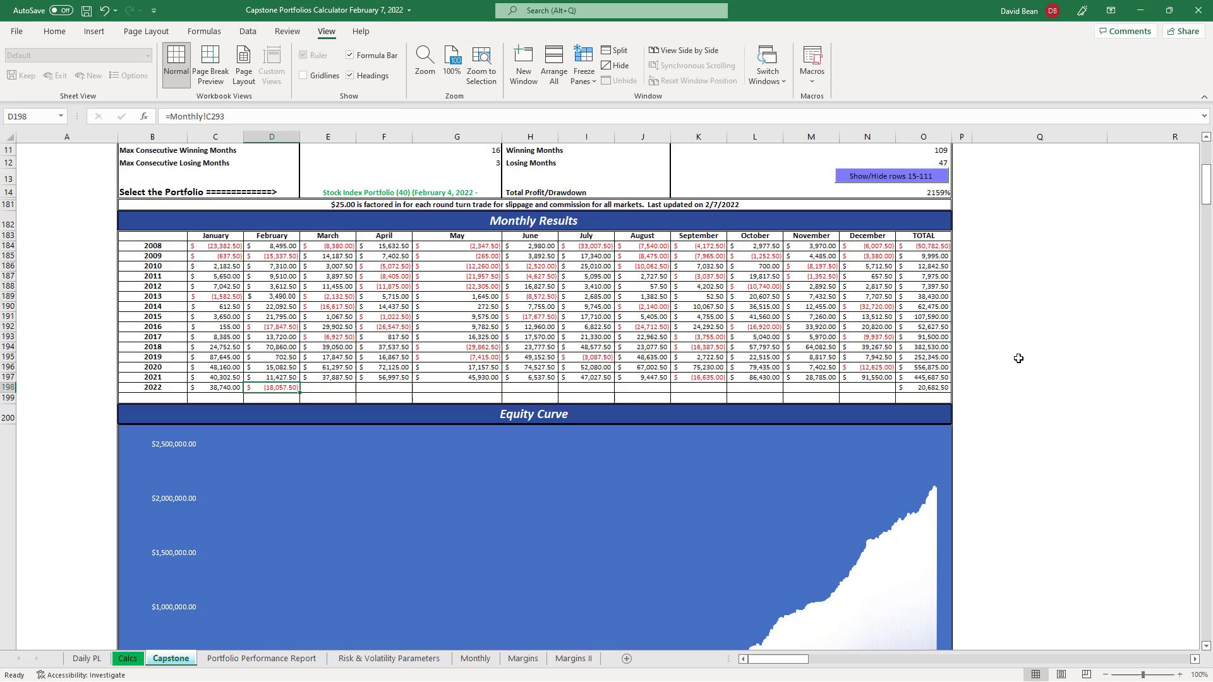
Select an empty cell on the Capstone sheet before returning to Calcs
{"action": "left_click", "coordinate": [1038, 337]}
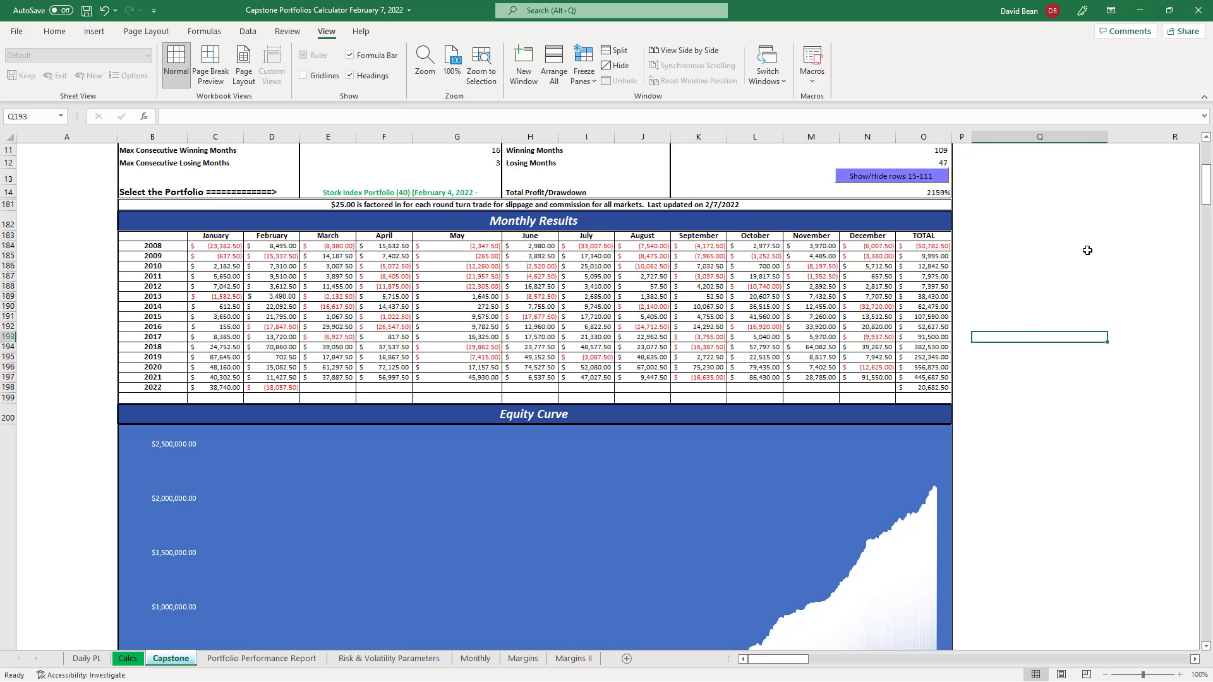
{"action": "mouse_move", "coordinate": [1071, 200]}
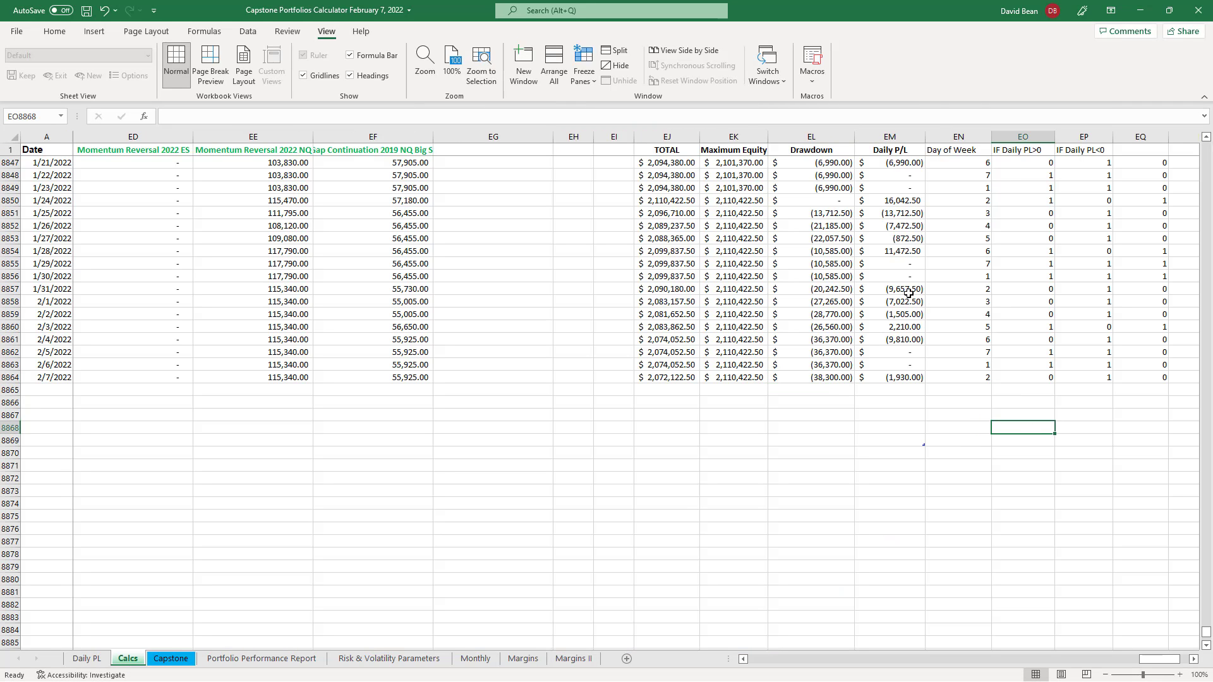
Check the Daily P/L formulas for 1/31, 2/3–2/4 and 2/7/2022, each subtracting the prior day's TOTAL
{"action": "left_click", "coordinate": [903, 289]}
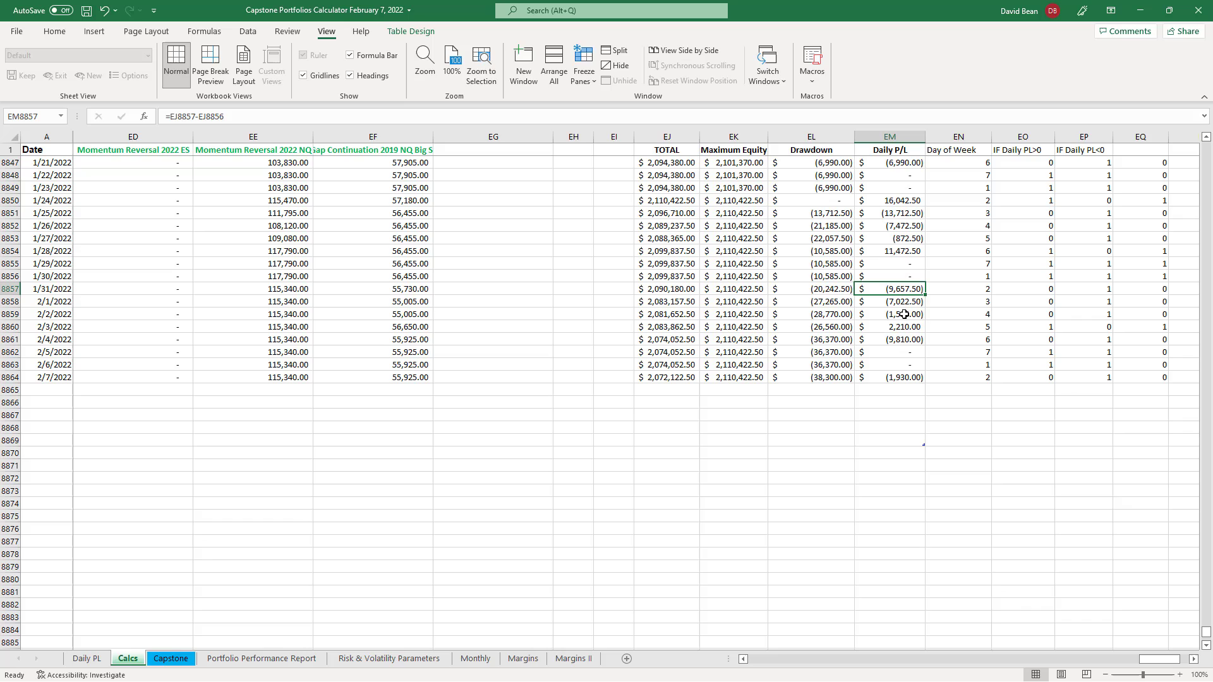
{"action": "left_click", "coordinate": [889, 376]}
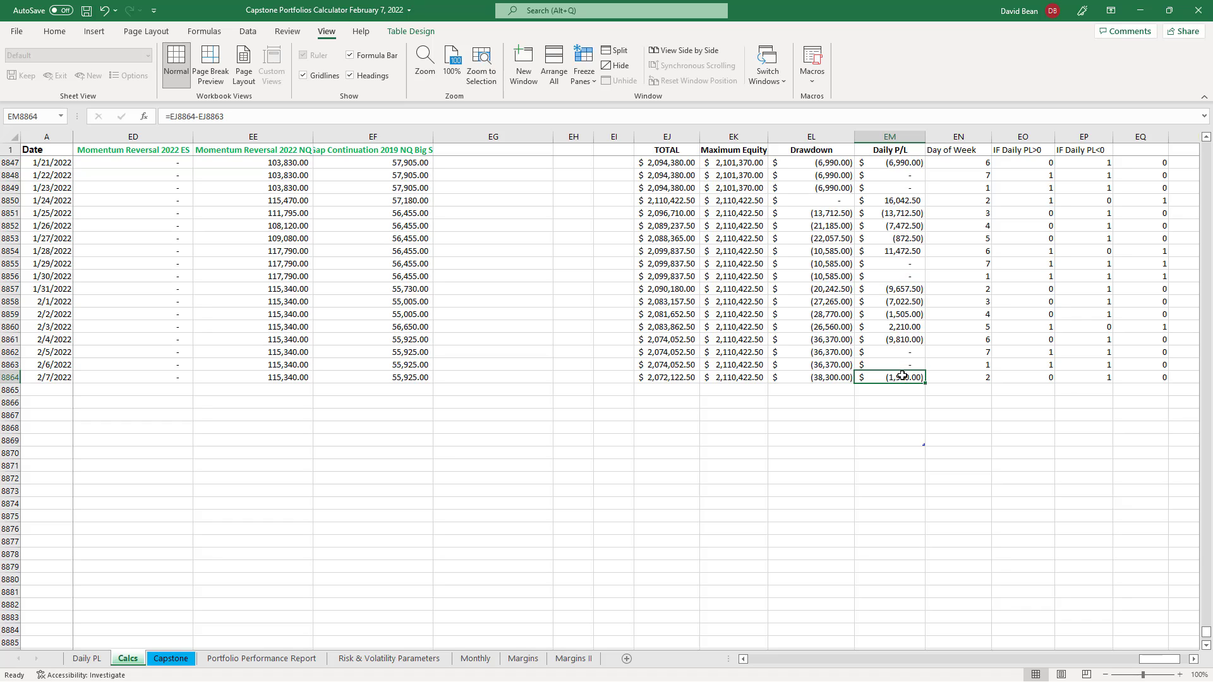
{"action": "left_click_drag", "start_coordinate": [889, 289], "coordinate": [889, 351]}
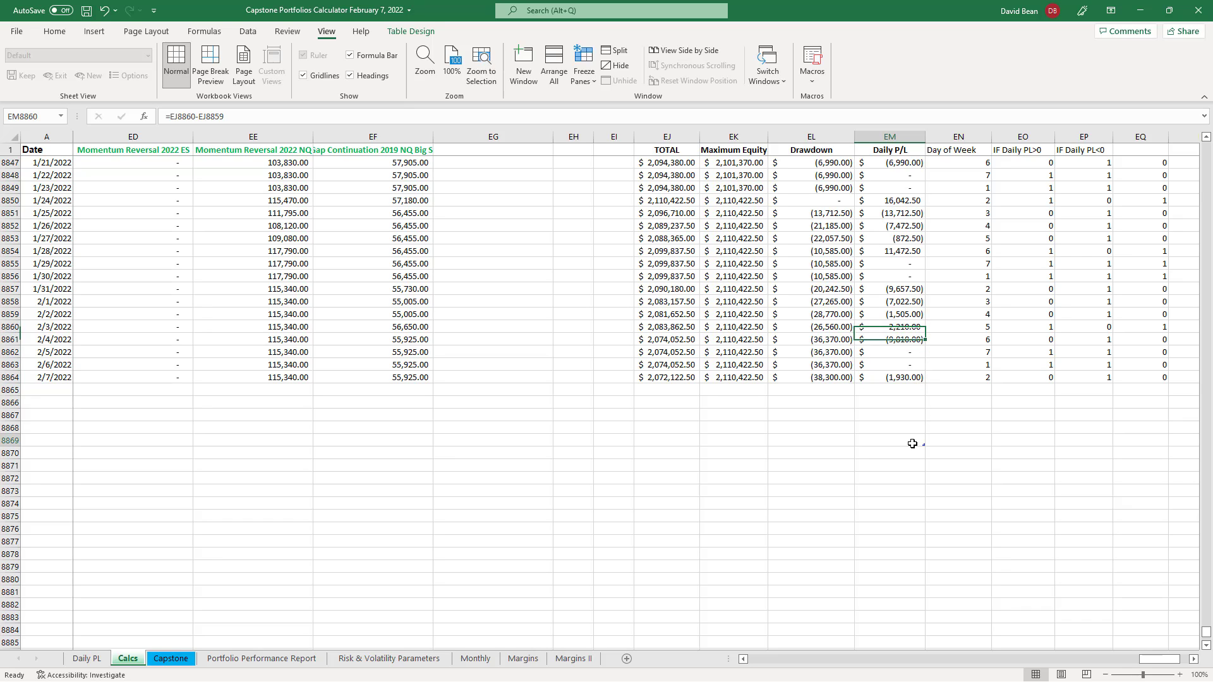
{"action": "left_click", "coordinate": [889, 441]}
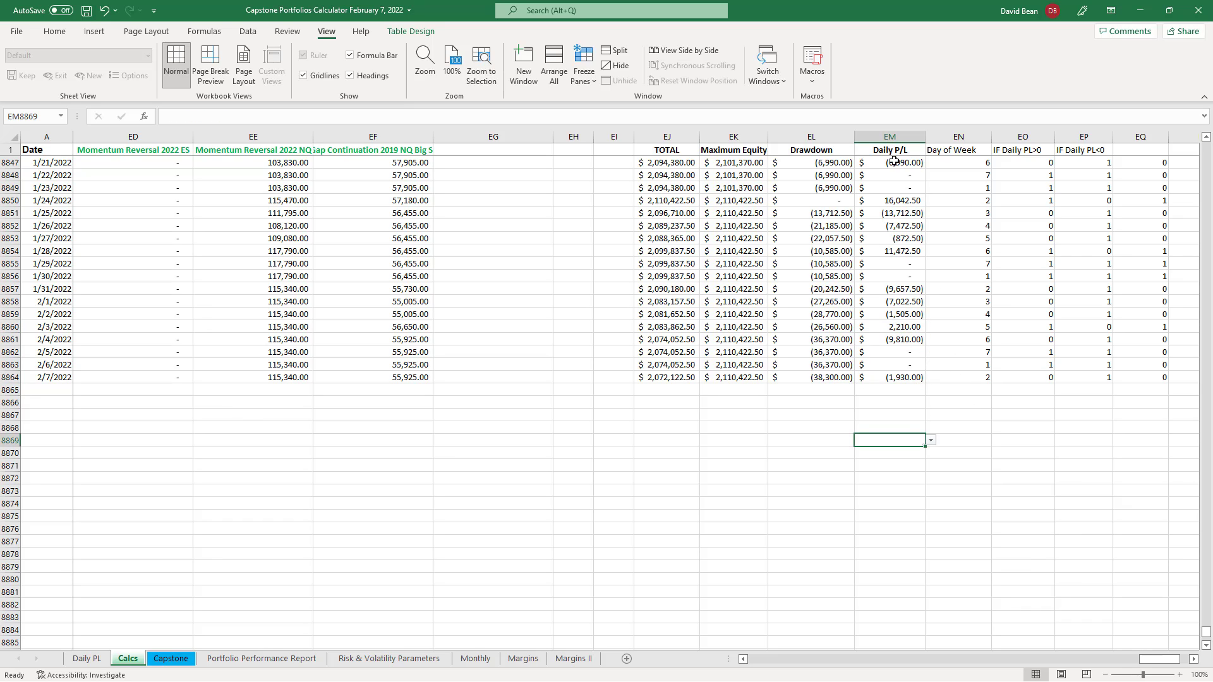
{"action": "mouse_move", "coordinate": [889, 289]}
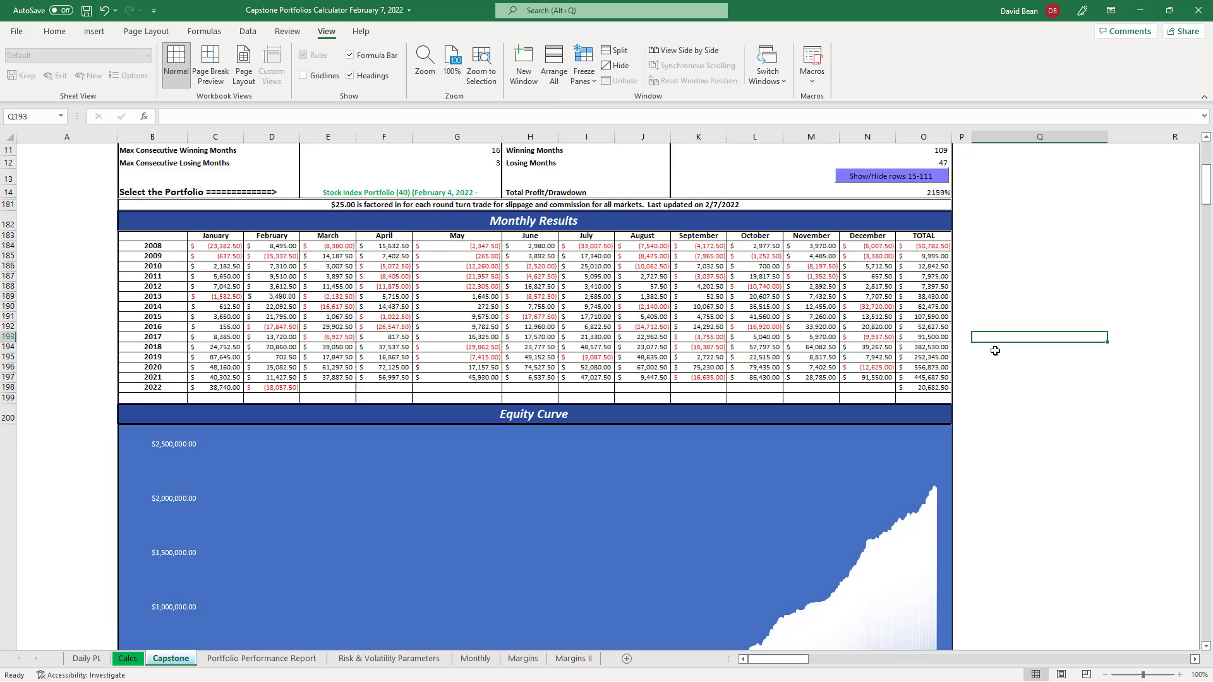
Scroll down the Capstone sheet to the Drawdown Curve and disclaimer notes
{"action": "scroll", "scroll_direction": "down", "scroll_amount": 3}
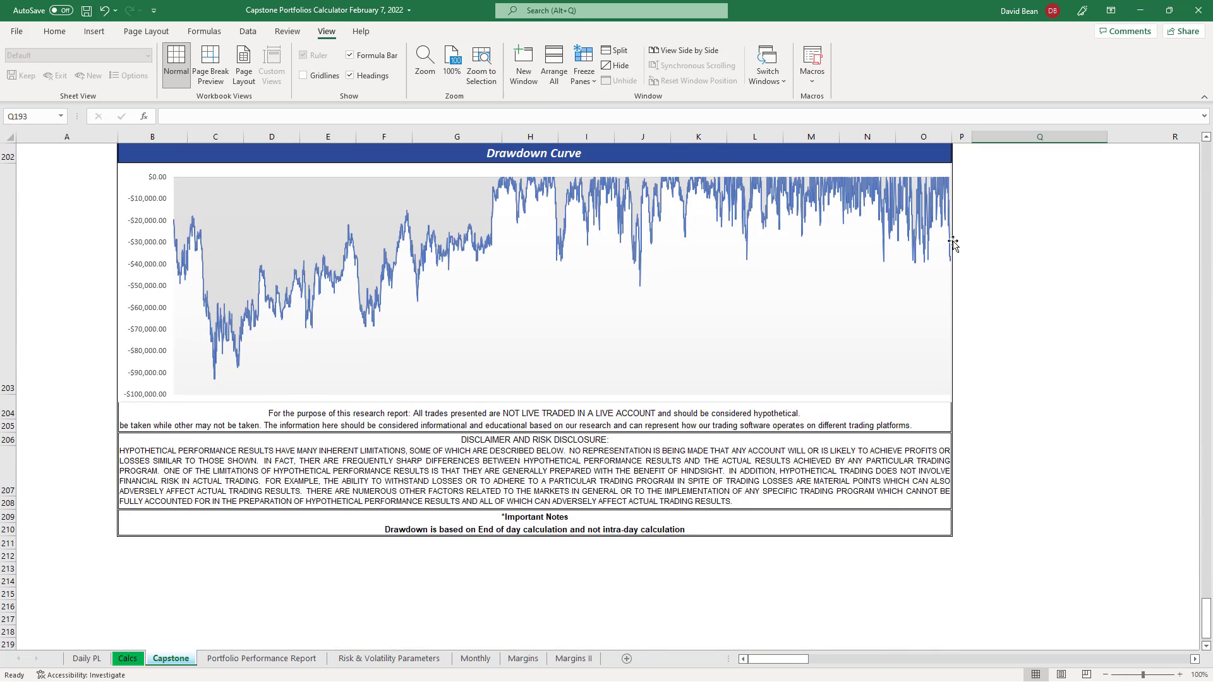
{"action": "mouse_move", "coordinate": [950, 255]}
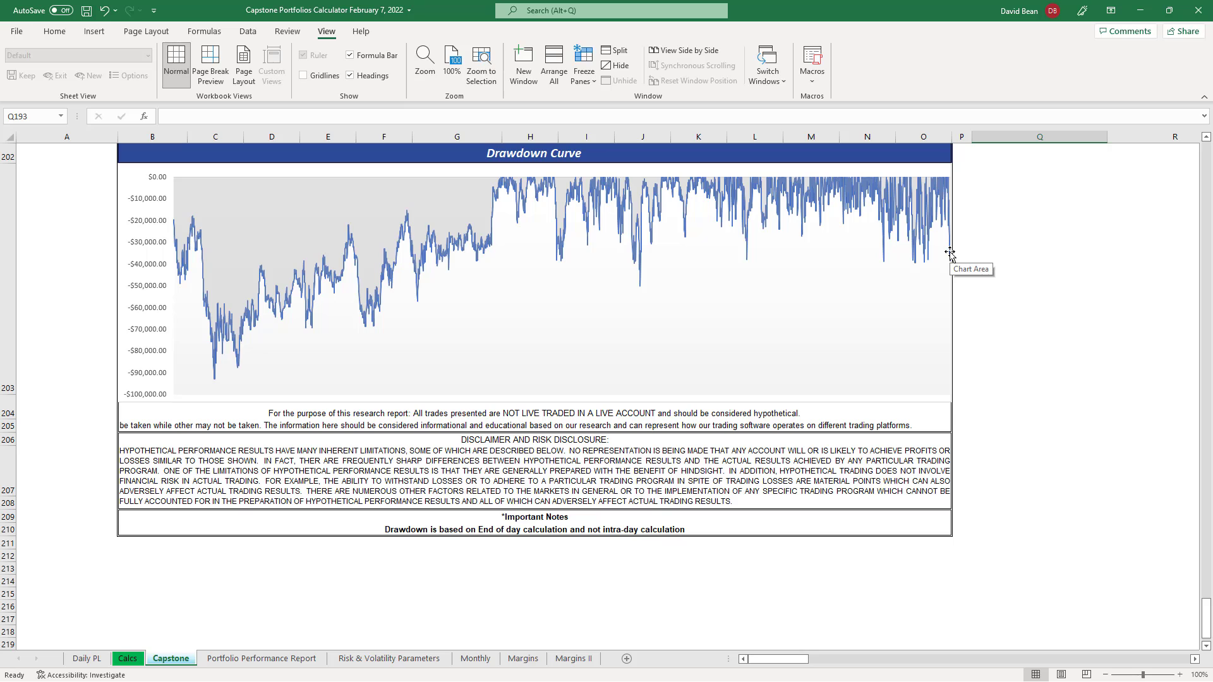
{"action": "mouse_move", "coordinate": [953, 271]}
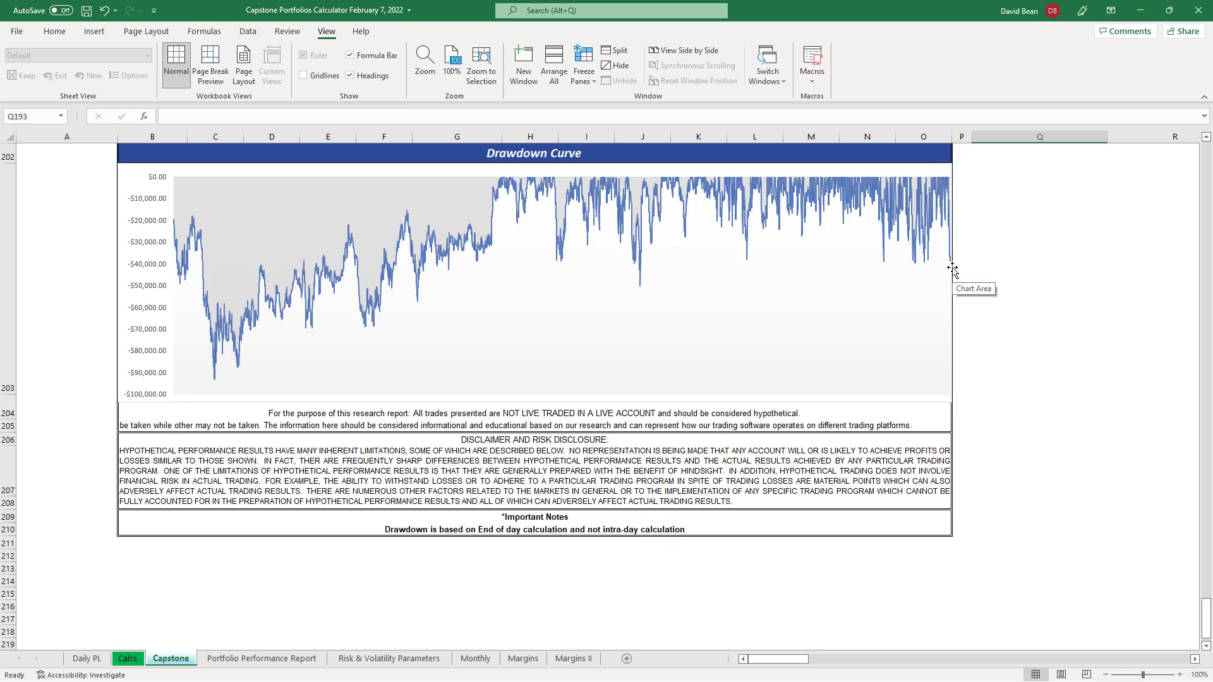
{"action": "mouse_move", "coordinate": [953, 262]}
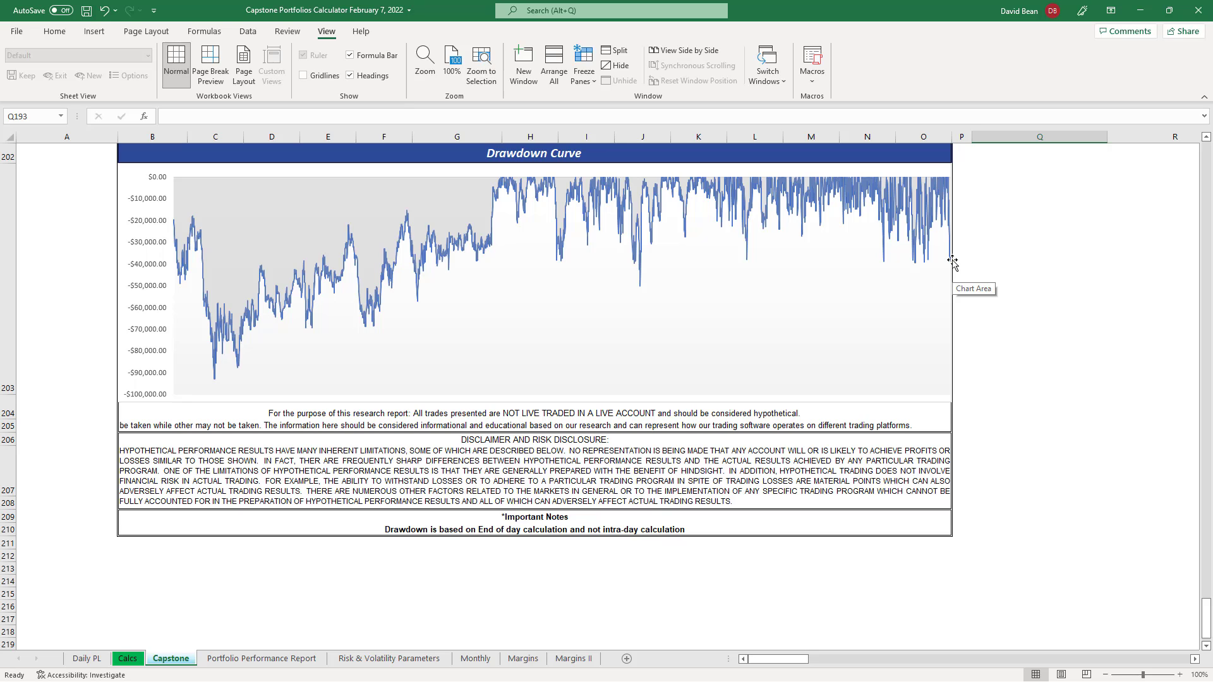
{"action": "mouse_move", "coordinate": [1004, 187]}
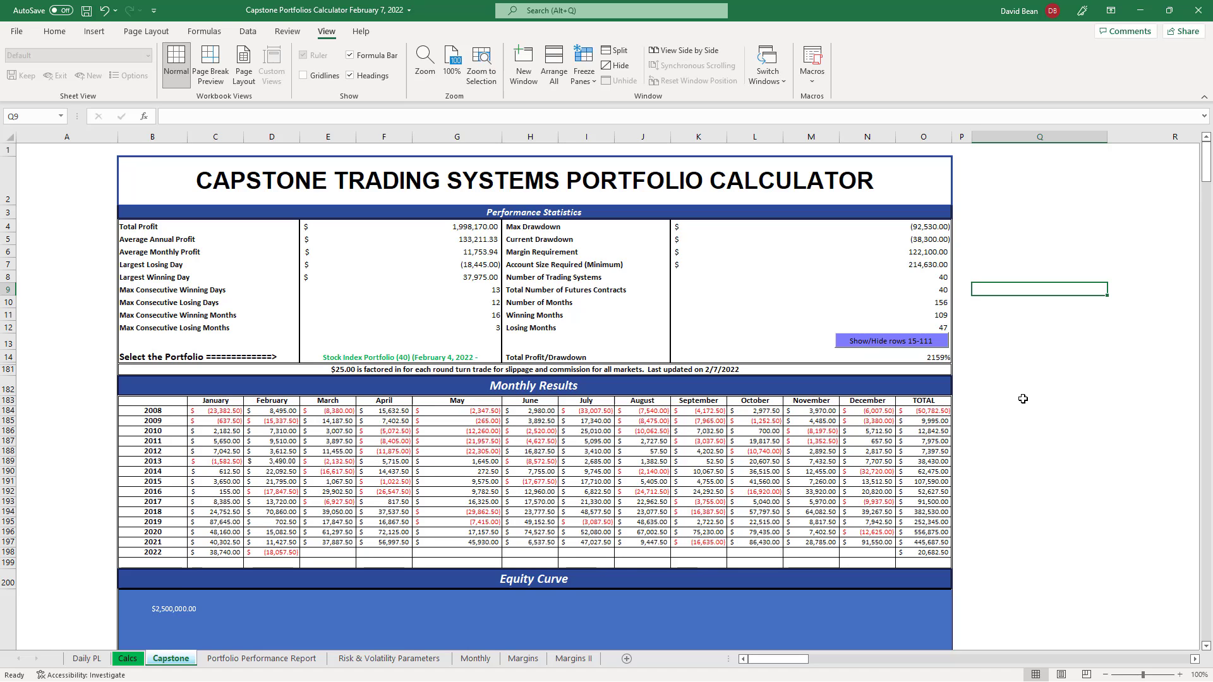
{"action": "mouse_move", "coordinate": [1025, 369]}
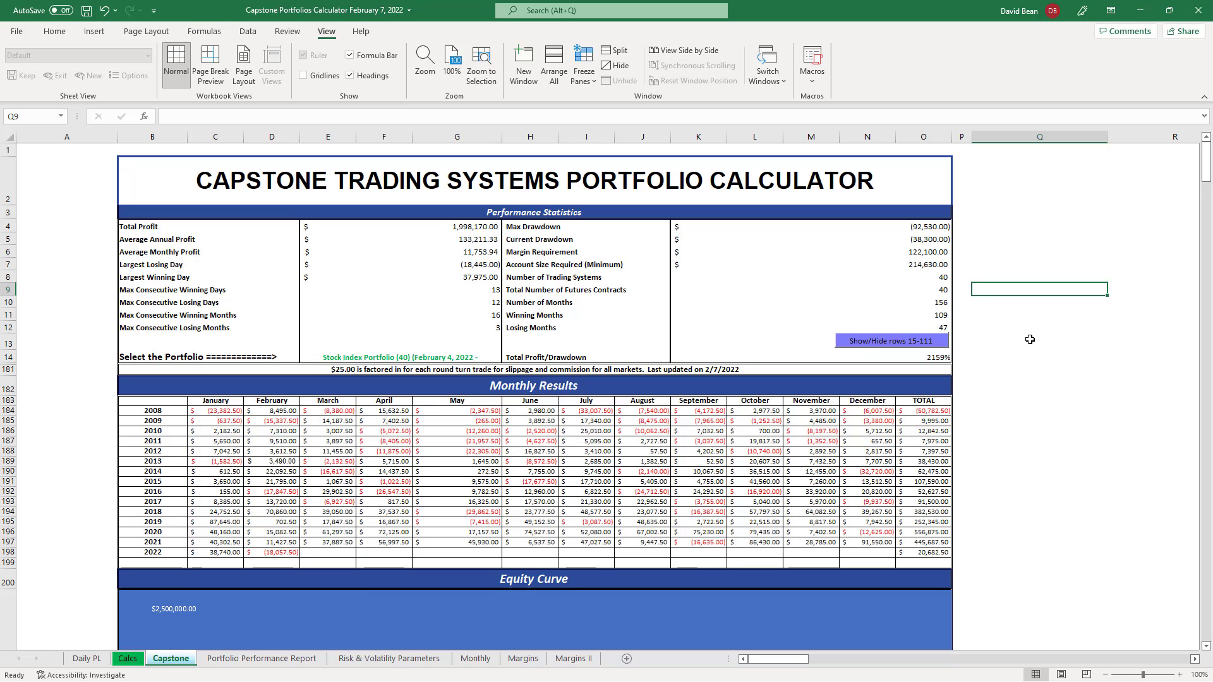
{"action": "mouse_move", "coordinate": [1048, 307]}
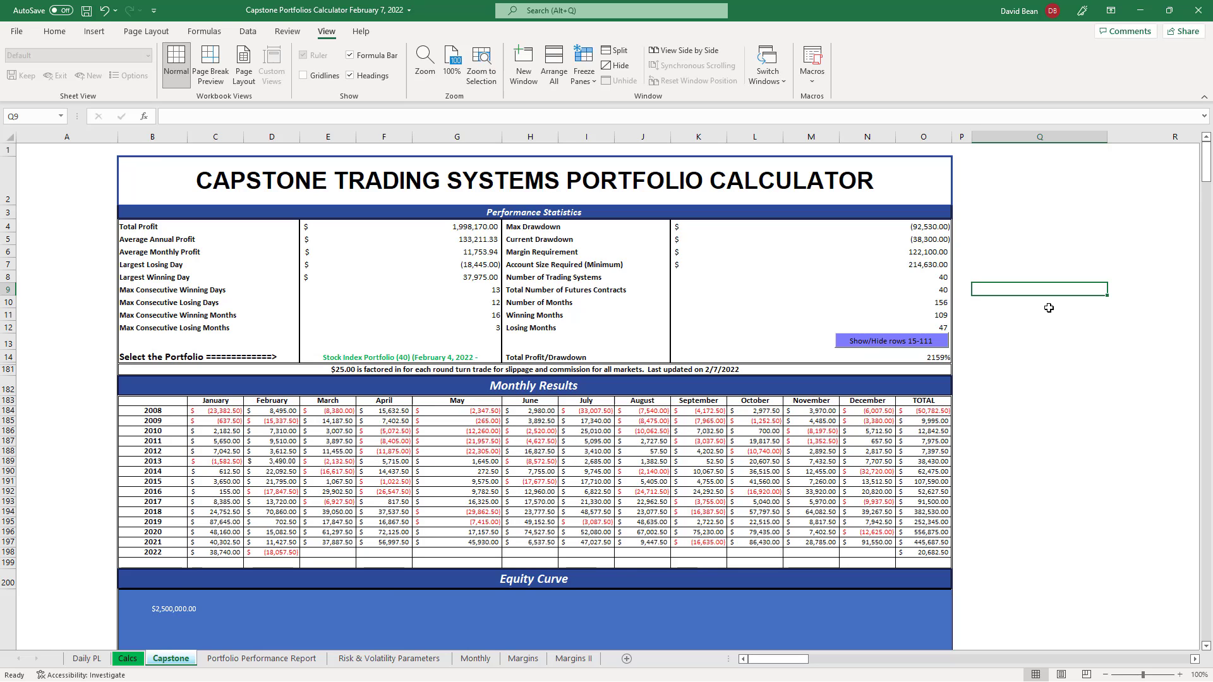
{"action": "mouse_move", "coordinate": [1048, 282]}
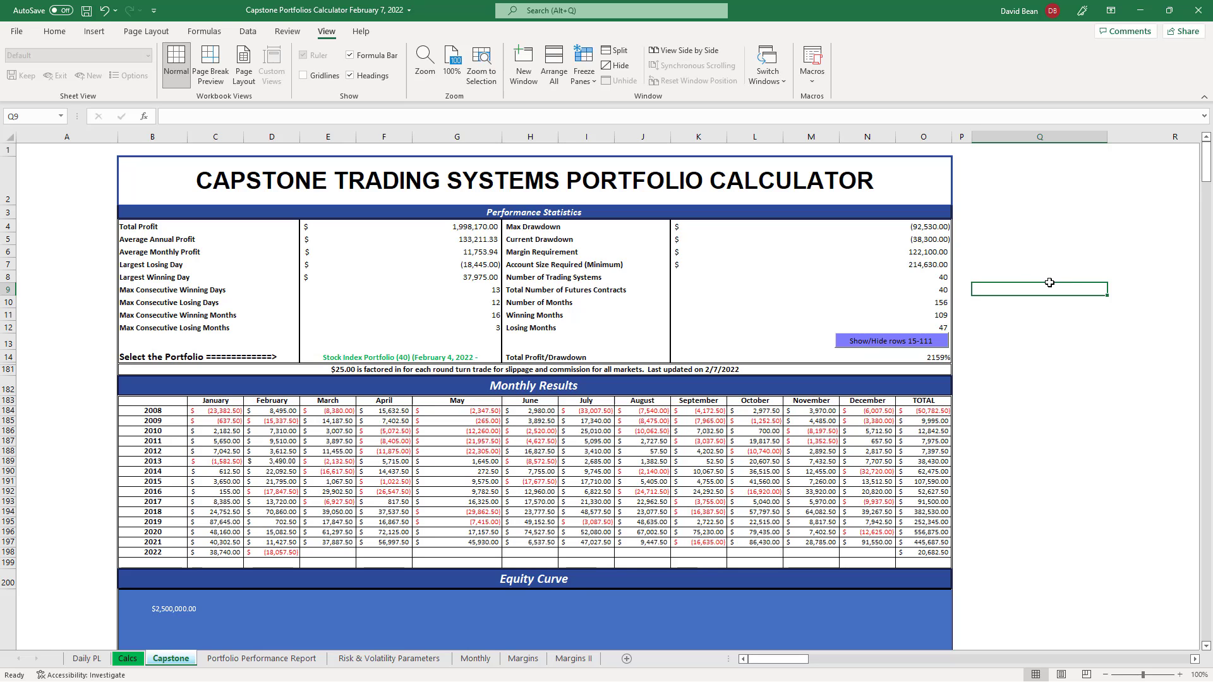
{"action": "mouse_move", "coordinate": [1030, 300]}
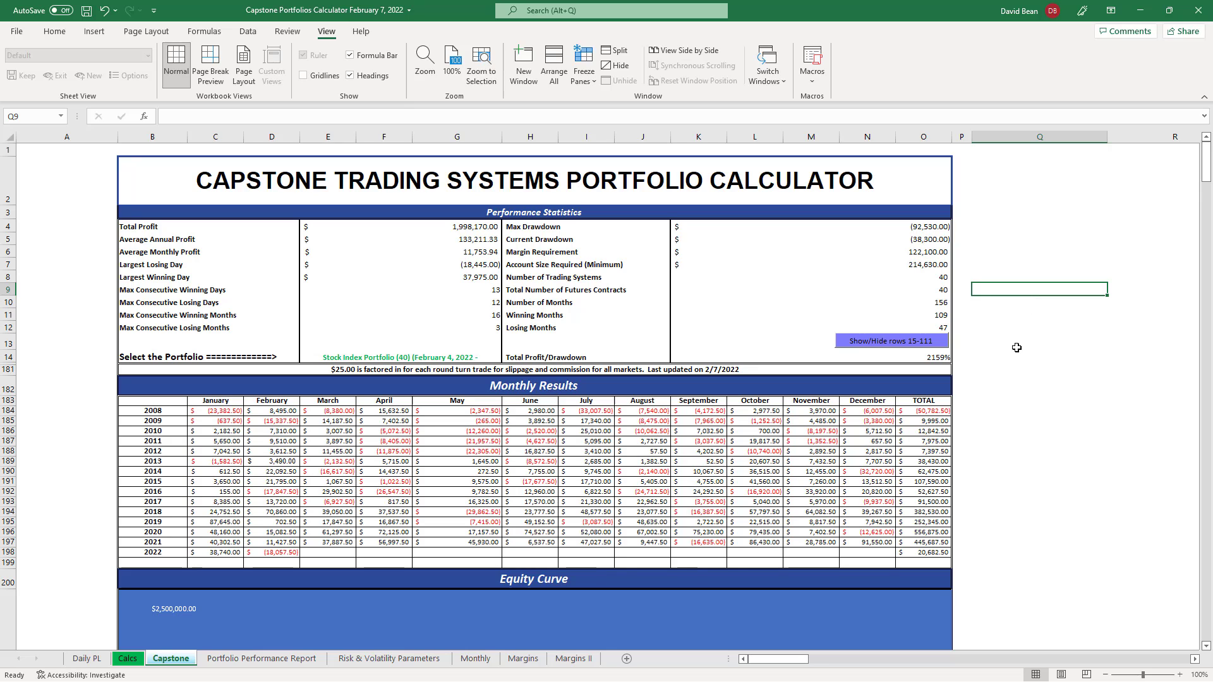
{"action": "mouse_move", "coordinate": [984, 365]}
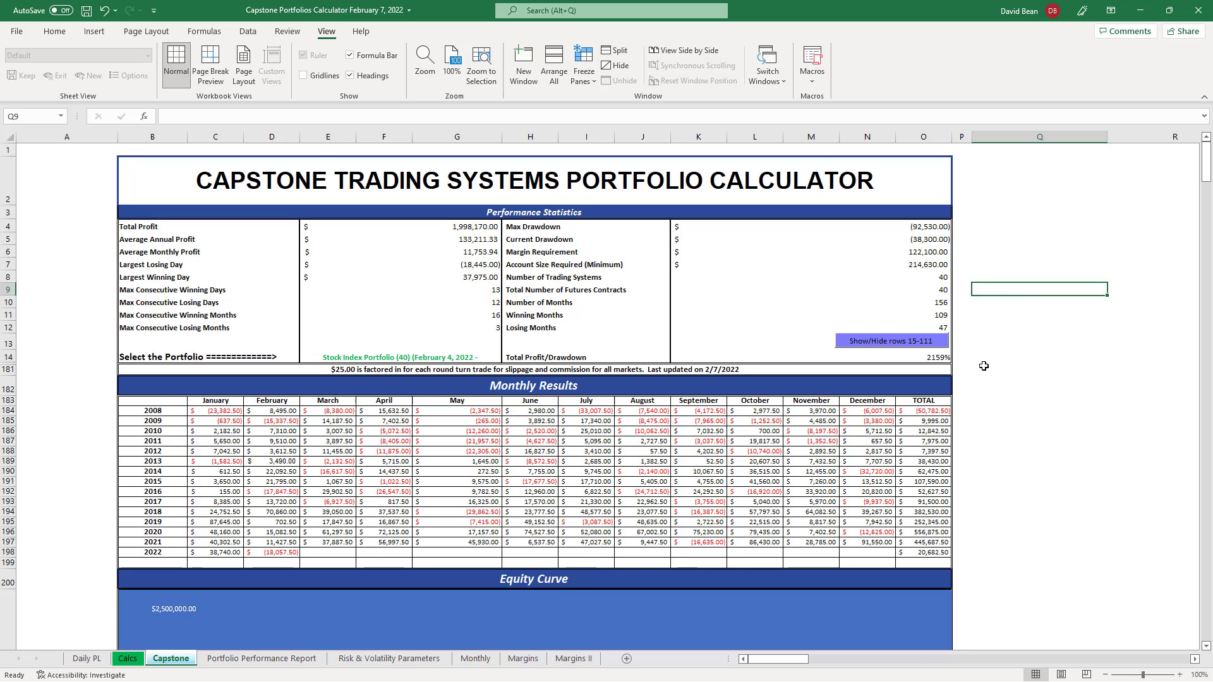
{"action": "scroll", "scroll_direction": "down", "scroll_amount": 3}
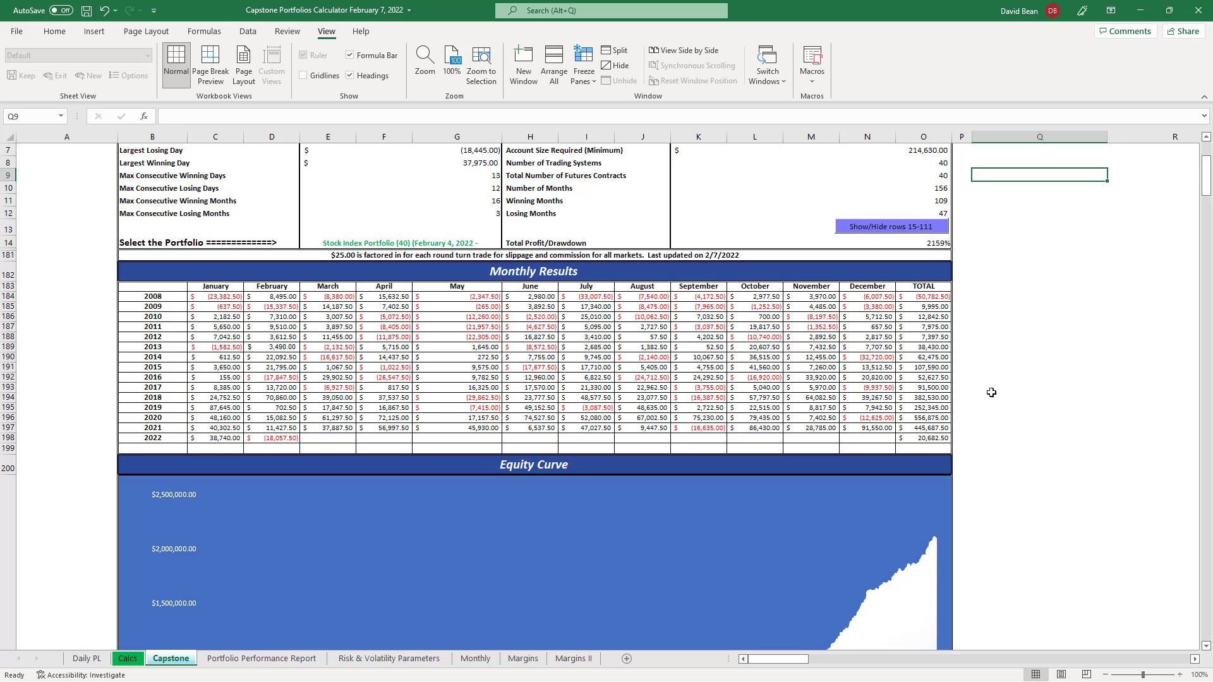
{"action": "scroll", "scroll_direction": "up", "scroll_amount": 3}
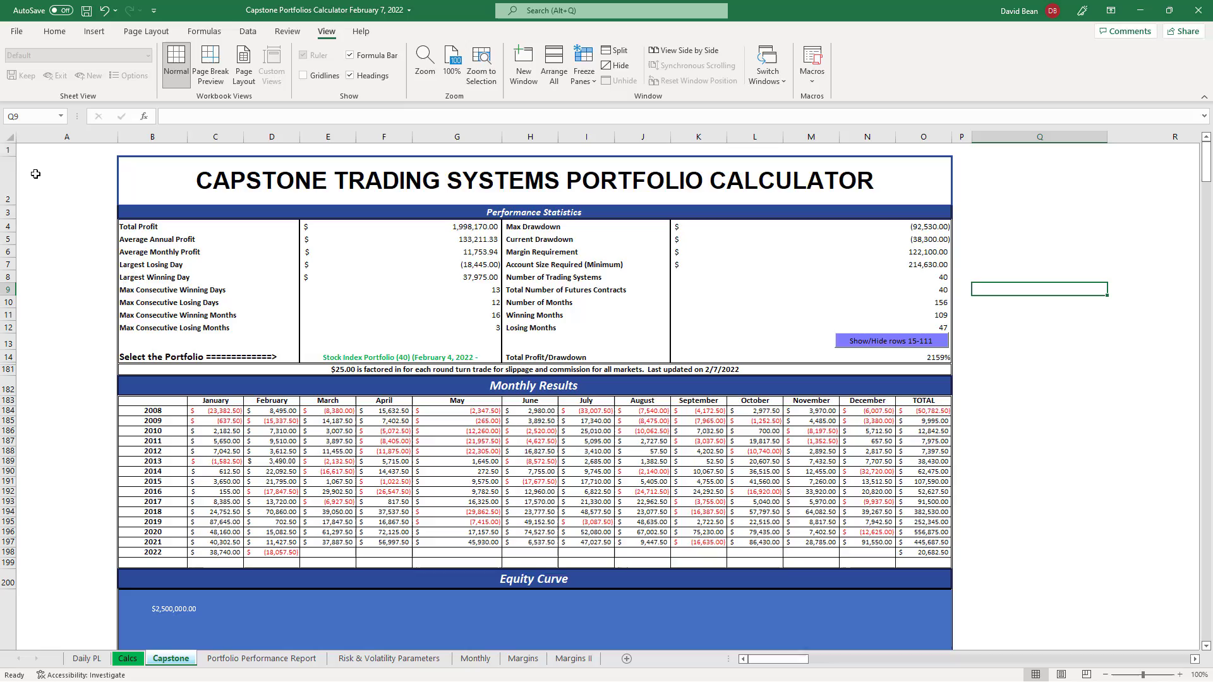